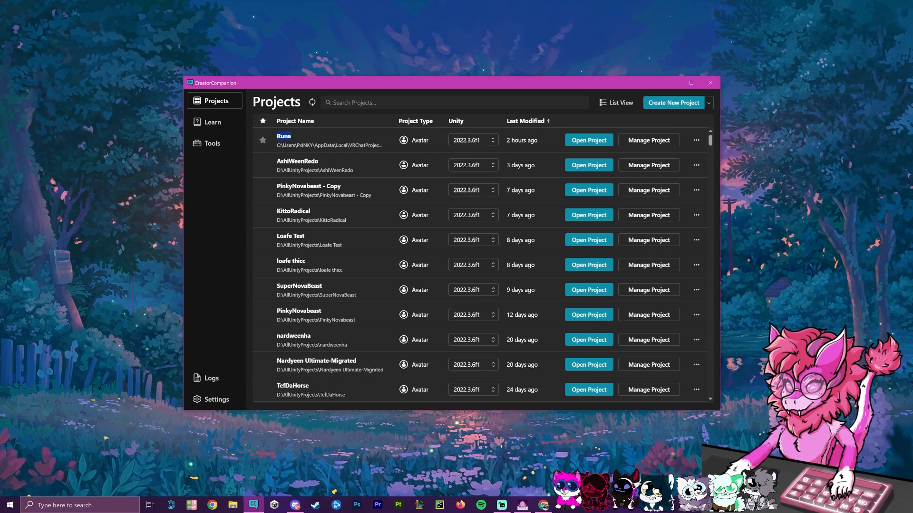
Reveal the Runa project's folder on disk from its row's extra options.
left_click(695, 140)
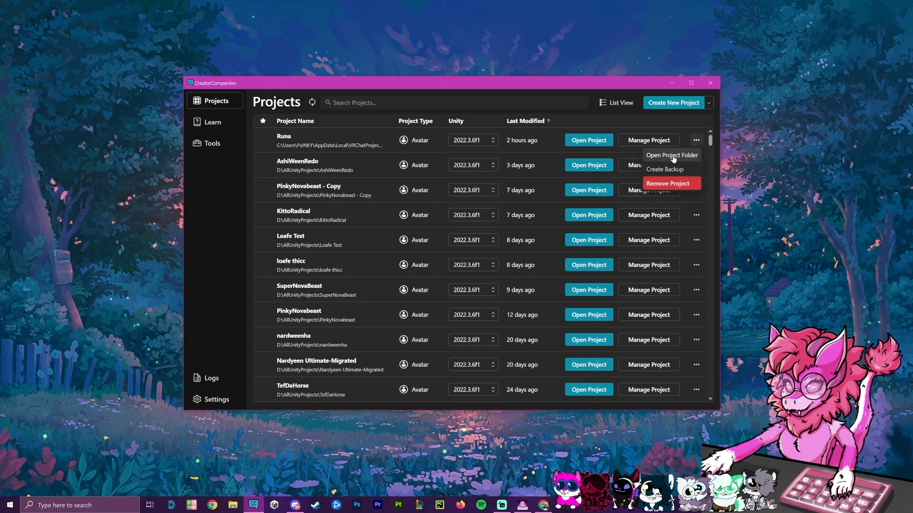
left_click(671, 155)
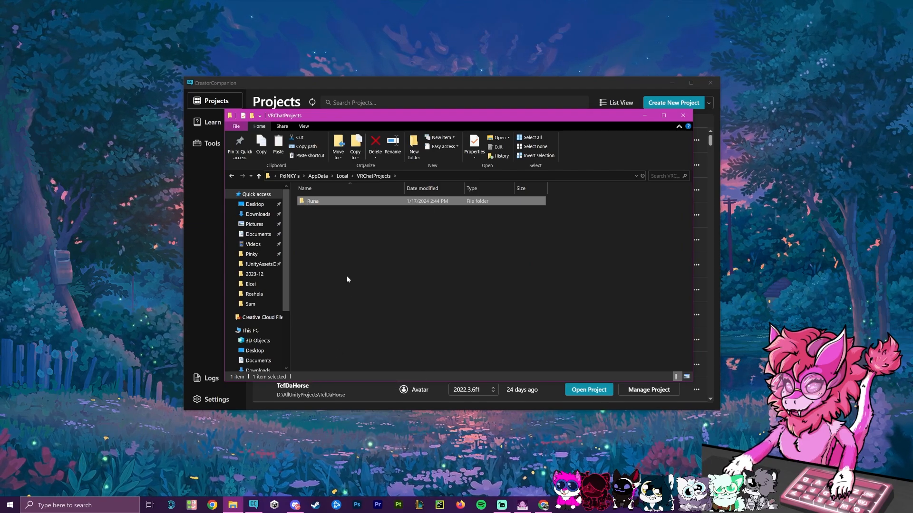
Duplicate the Runa folder and rename the copy 'Runa - Quest'.
left_click(386, 262)
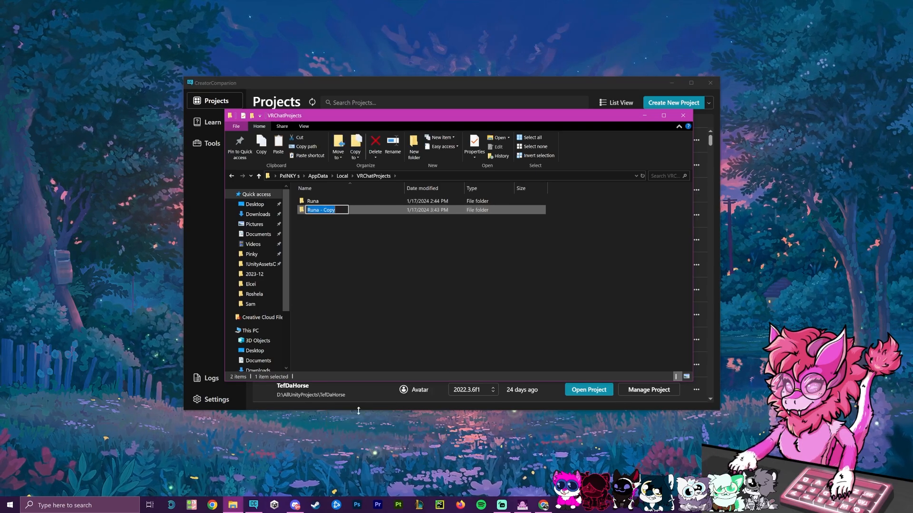
type("Runa - C")
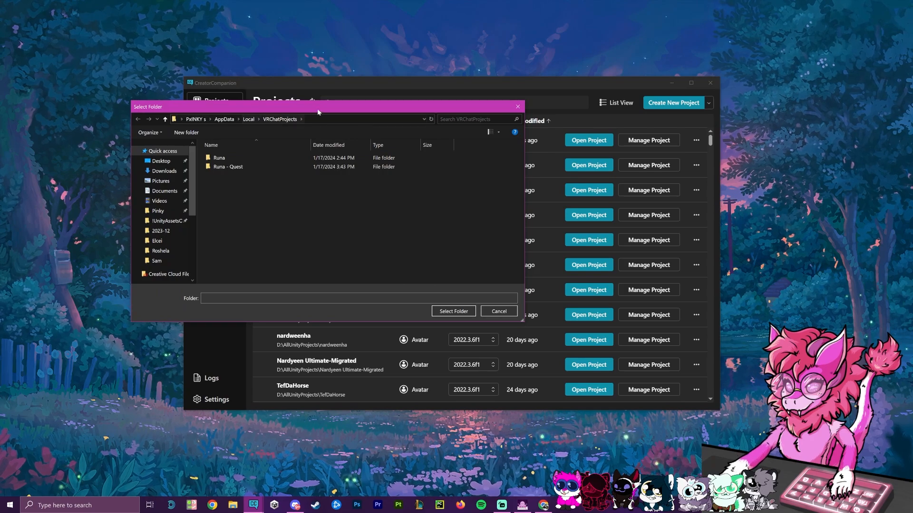
Add the Runa - Quest folder as an existing project and launch it in Unity.
left_click(228, 166)
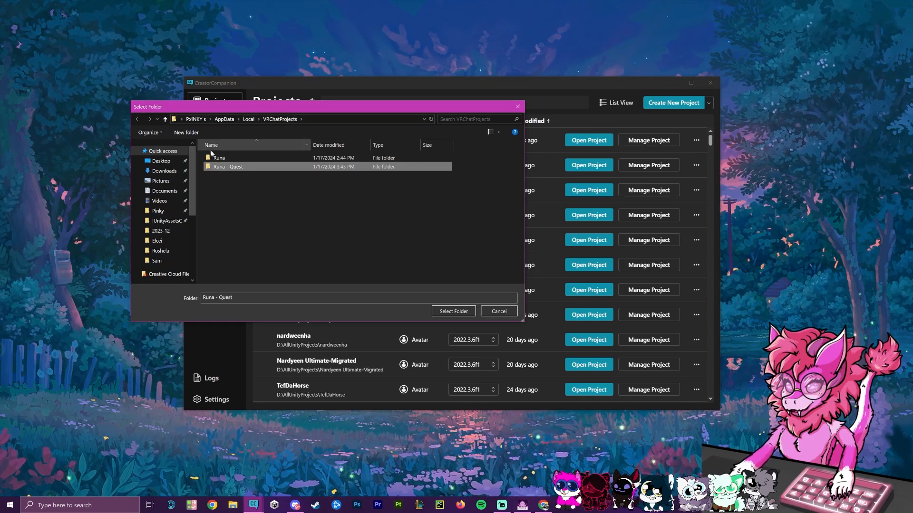
left_click(453, 311)
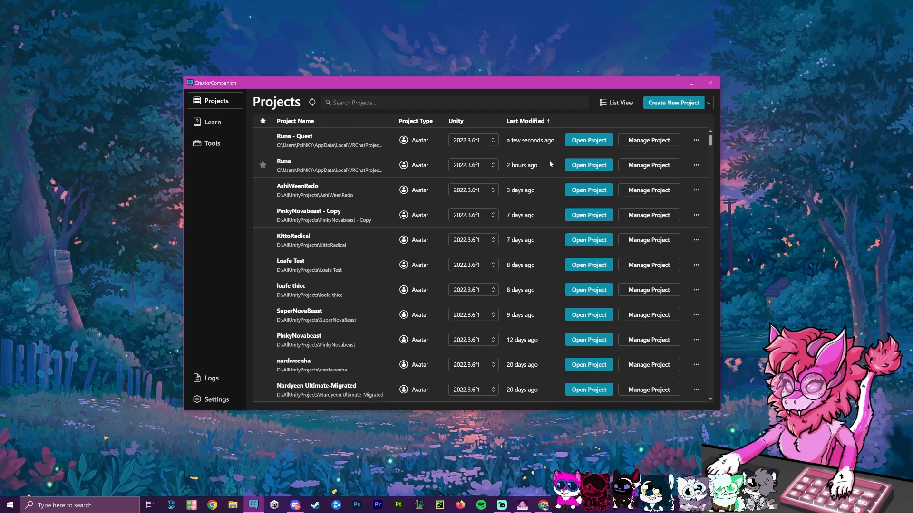
left_click(588, 139)
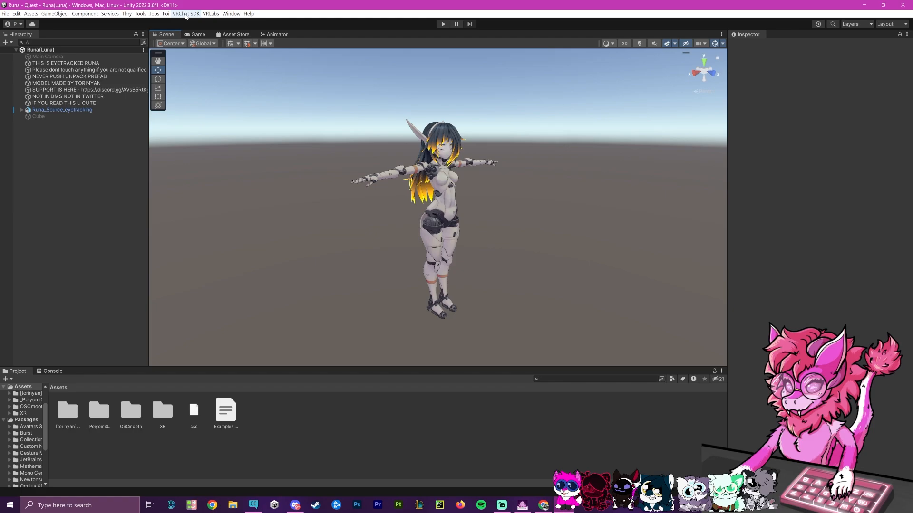
Show the VRChat SDK control panel on its Builder page for the Runa avatar.
left_click(184, 13)
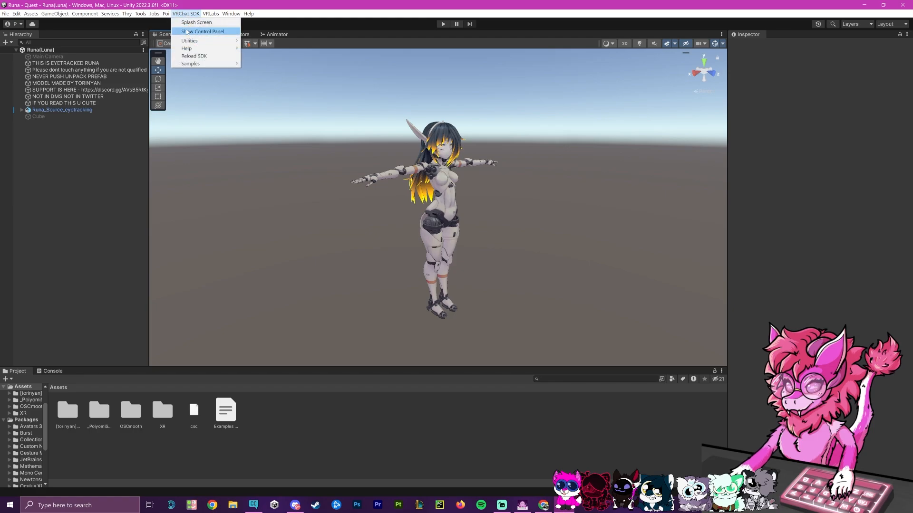
left_click(202, 31)
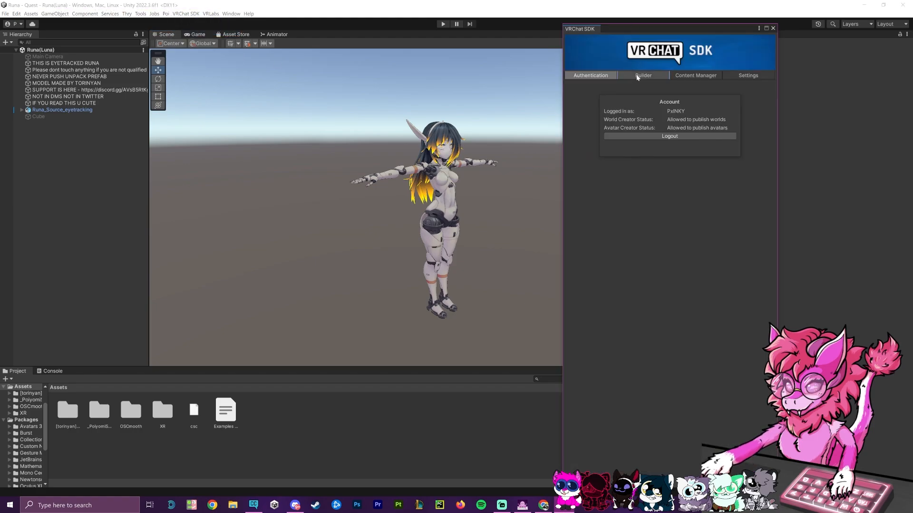
left_click(643, 75)
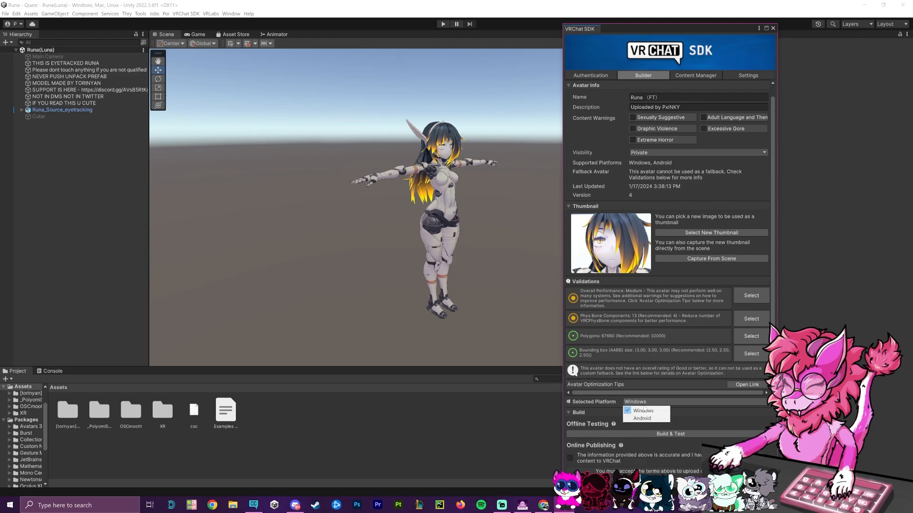
Switch the selected build platform to Android and confirm the target change.
left_click(641, 418)
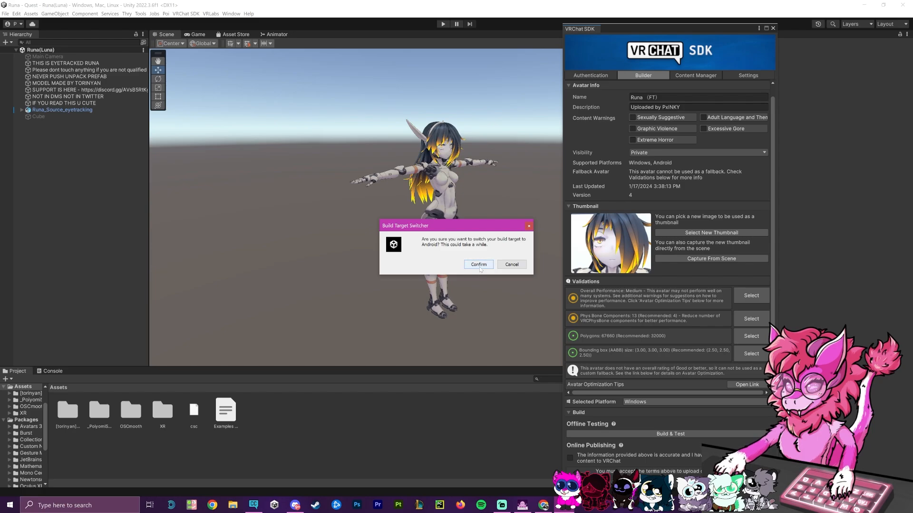
left_click(478, 265)
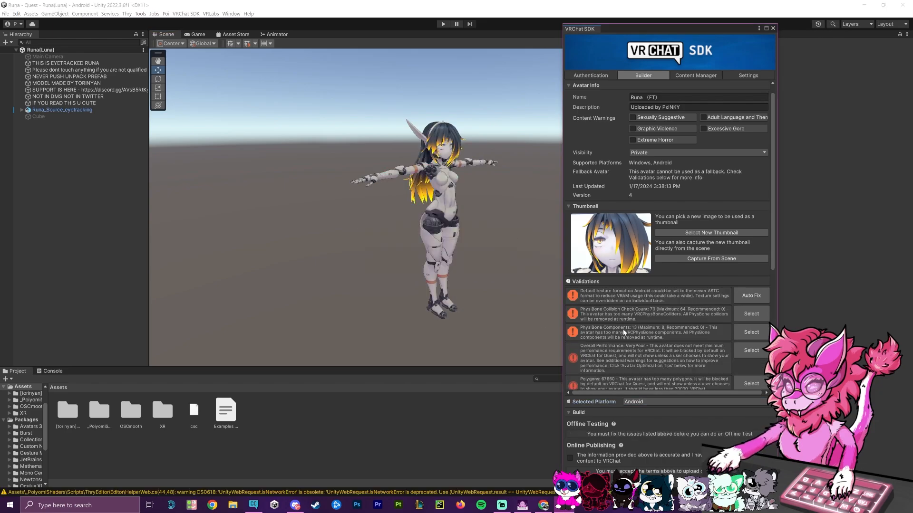
mouse_move(605, 295)
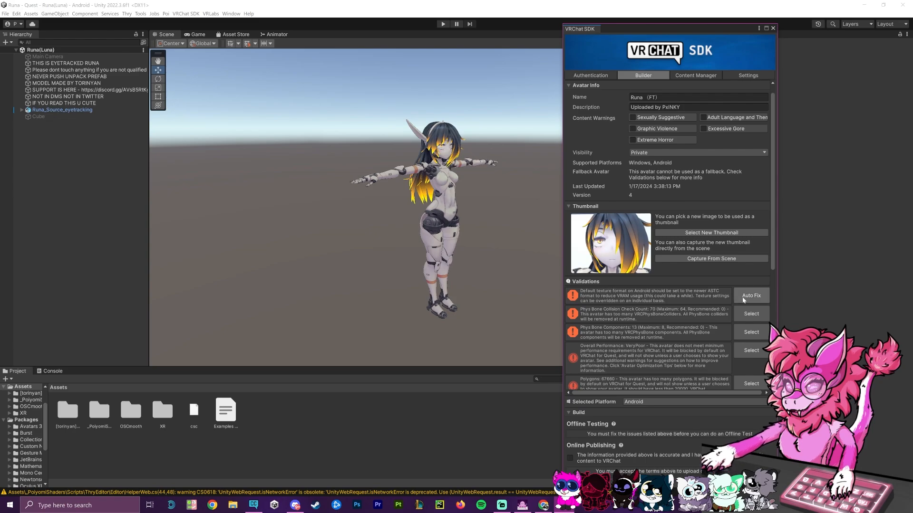
Auto-fix the Android texture format warning, then quit Unity saving the scene.
left_click(750, 295)
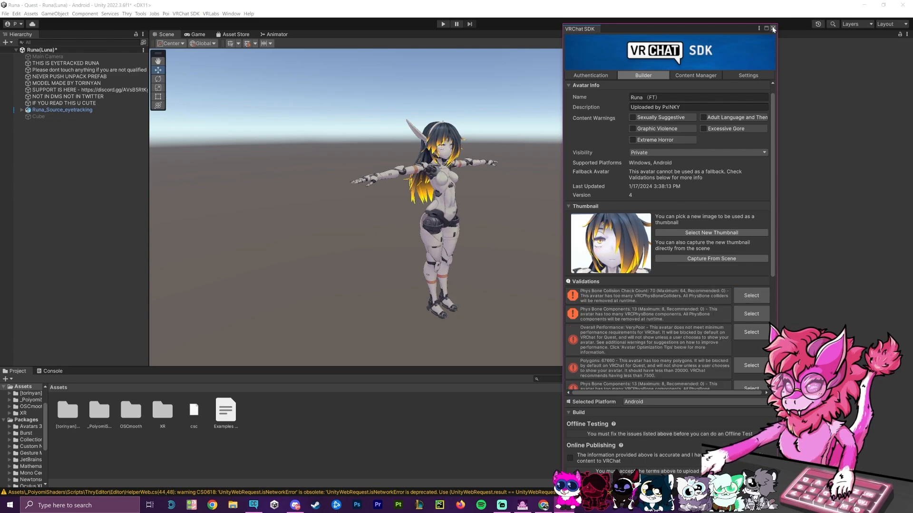
left_click(772, 29)
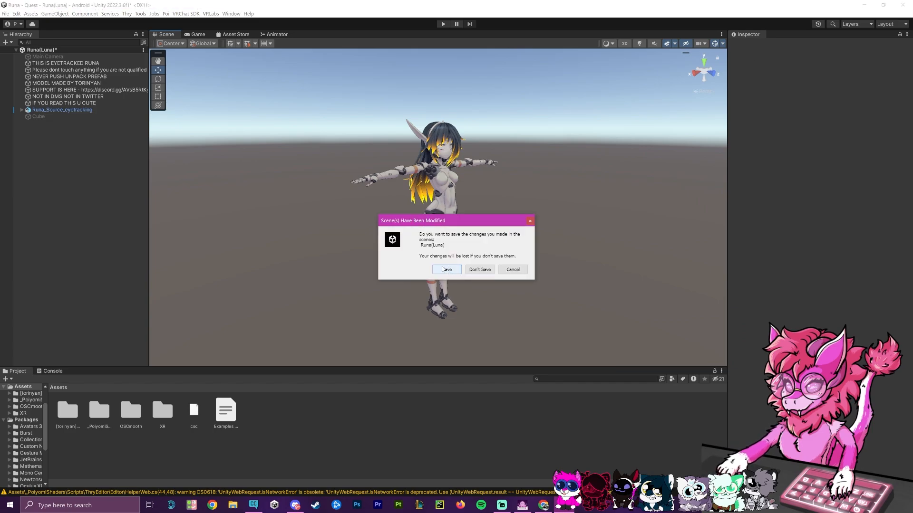
left_click(446, 270)
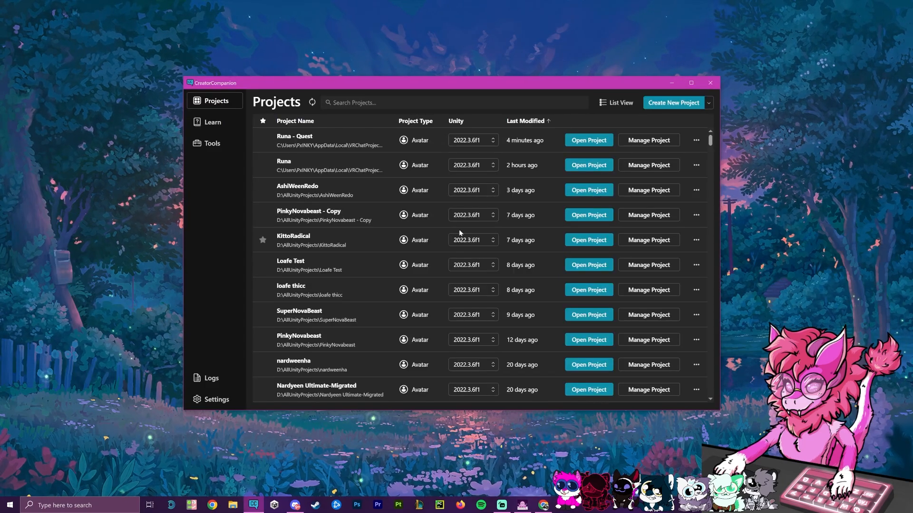
Reopen the Runa - Quest project in Unity under the Android target.
left_click(588, 140)
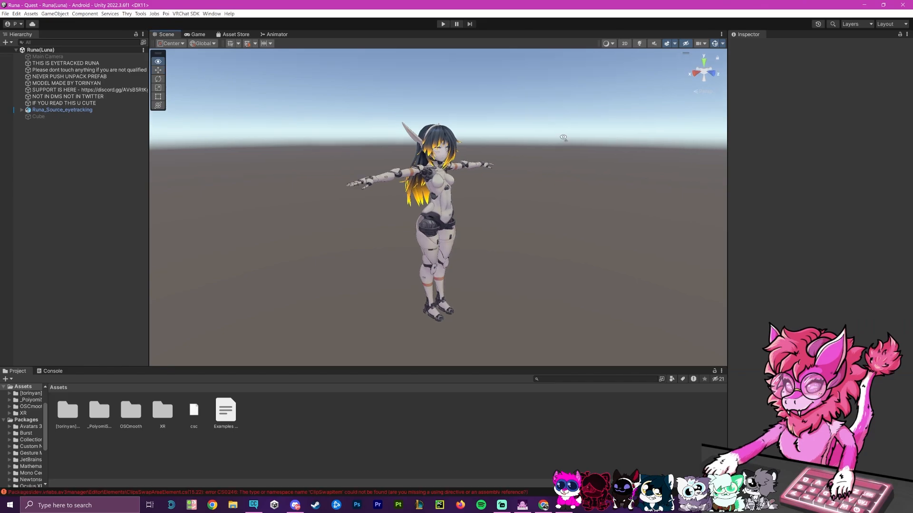
Bring the SDK Builder page back up and review the Android validation list.
left_click(185, 13)
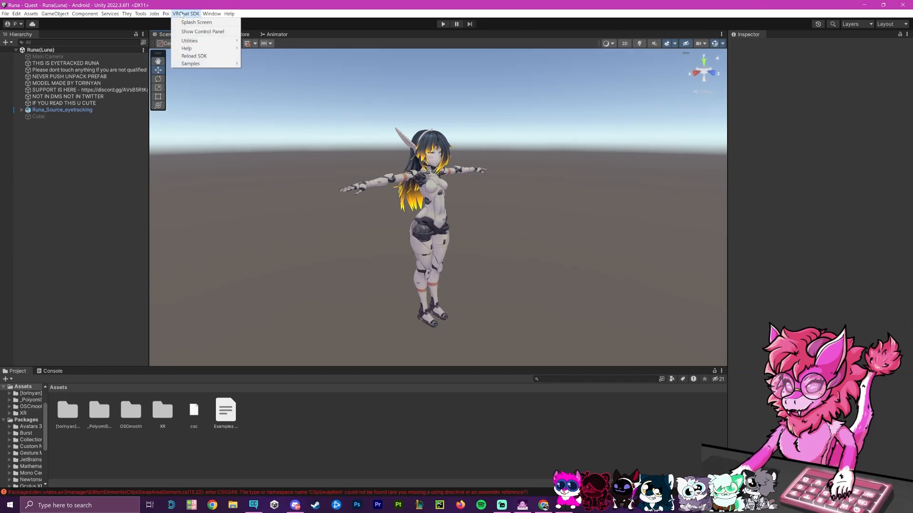
left_click(203, 32)
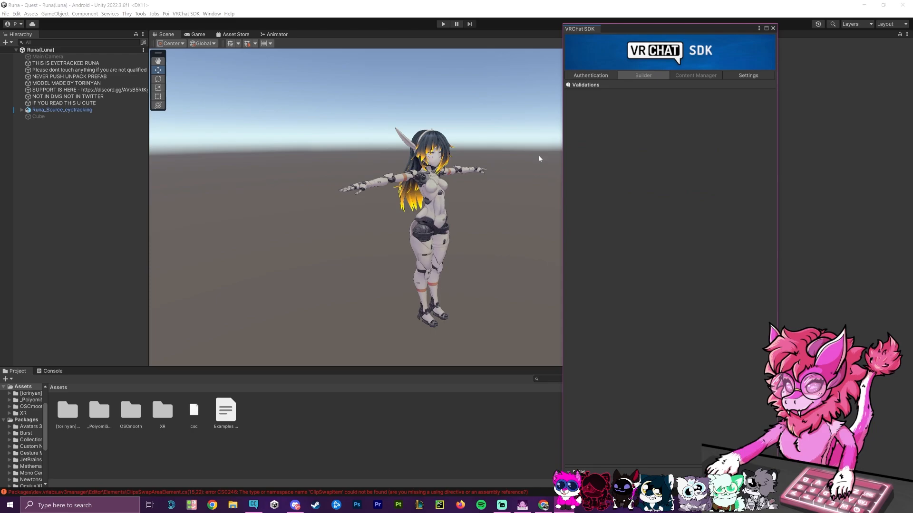
left_click(590, 75)
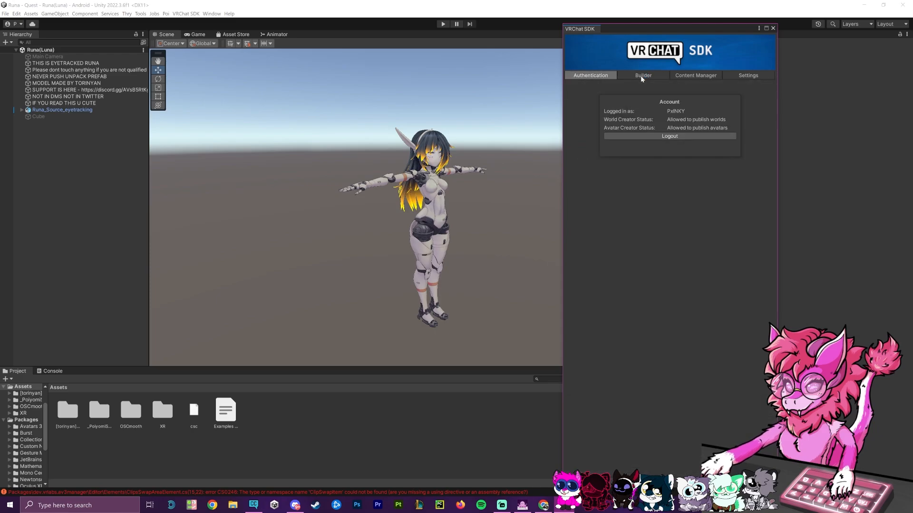
left_click(642, 75)
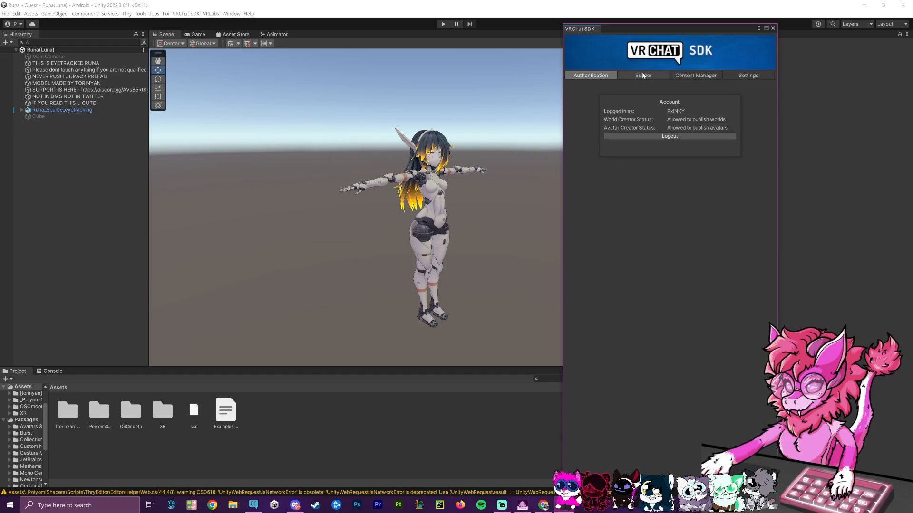
left_click(643, 75)
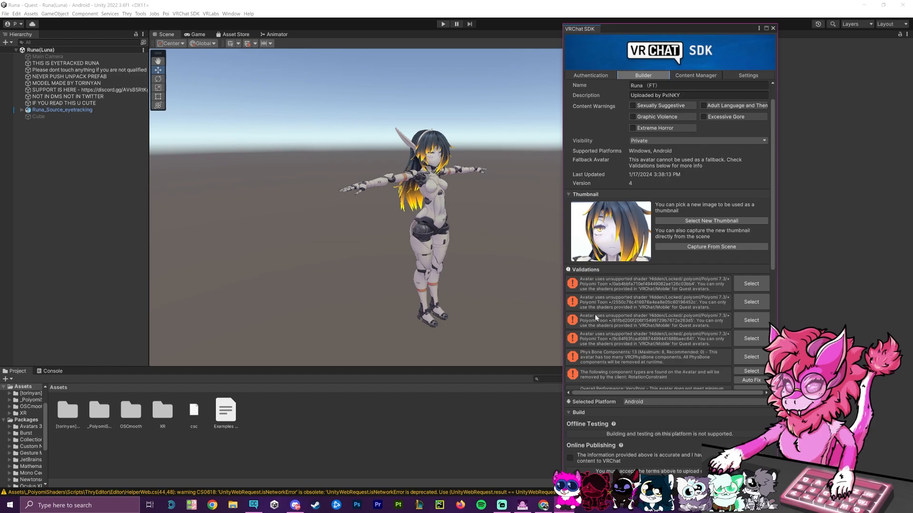
scroll("down", 3)
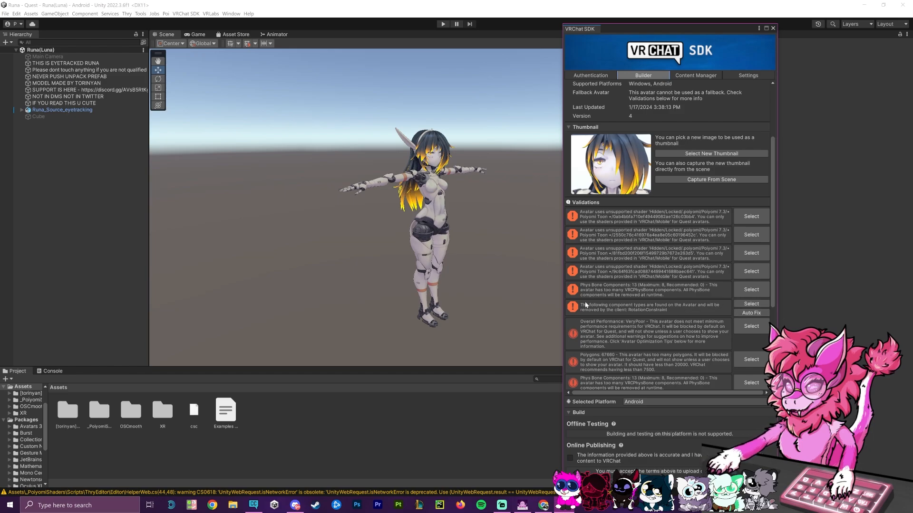
mouse_move(710, 317)
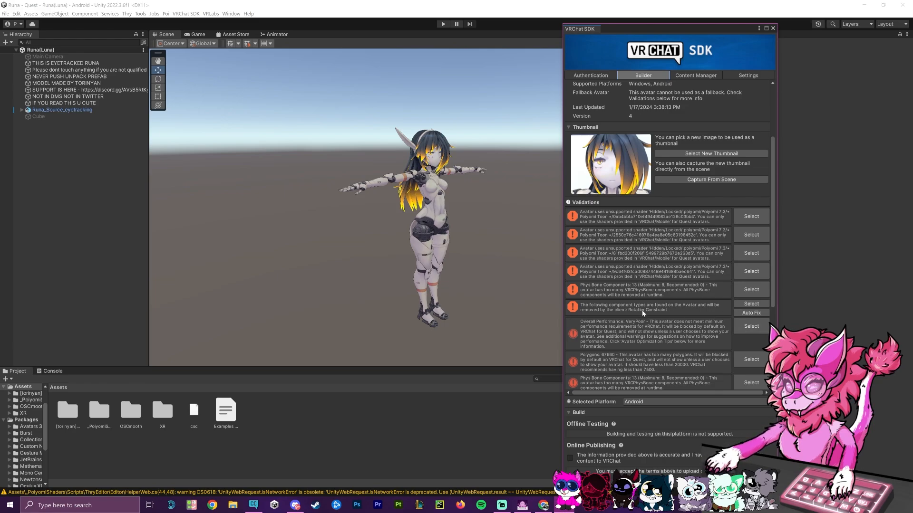
Auto-fix the unsupported RotationConstraint components warning.
left_click(751, 313)
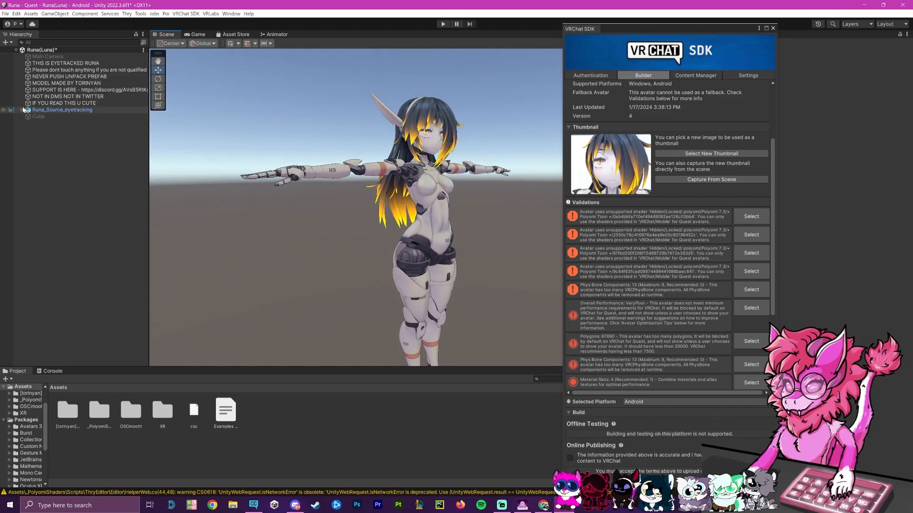
Dismiss the SDK panel and expand Runa_Source_eyetracking's Armature down to the head bones.
left_click(21, 109)
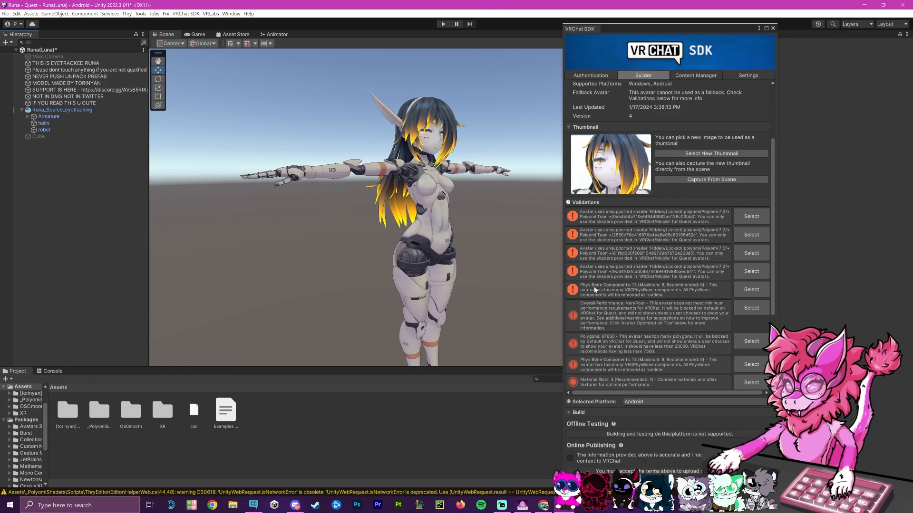
mouse_move(567, 297)
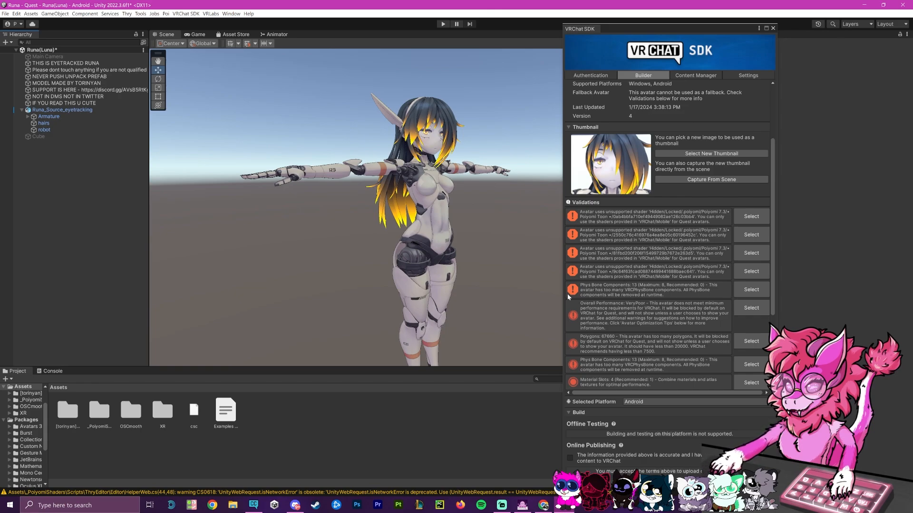
left_click(773, 28)
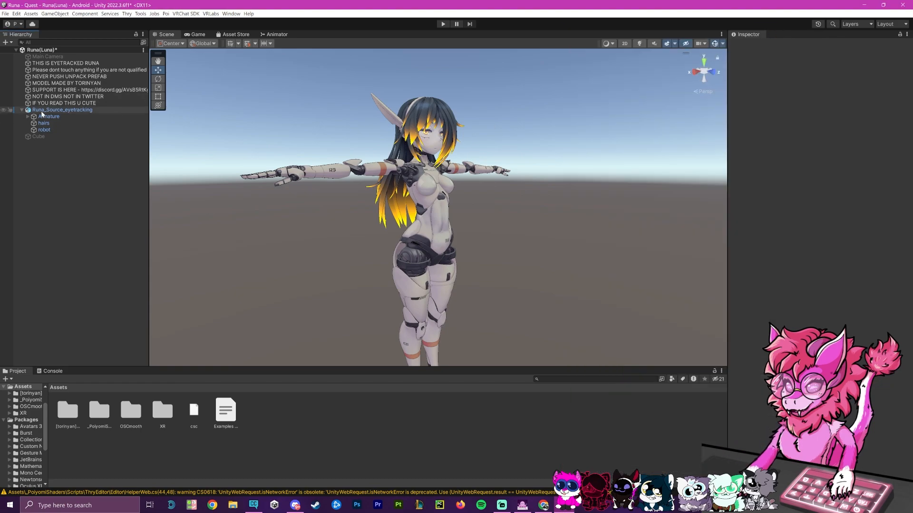
left_click(28, 116)
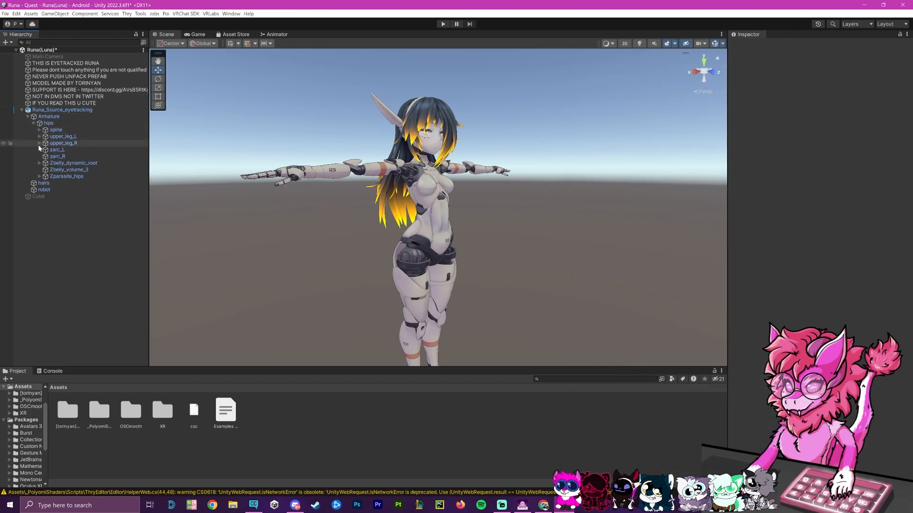
left_click(44, 129)
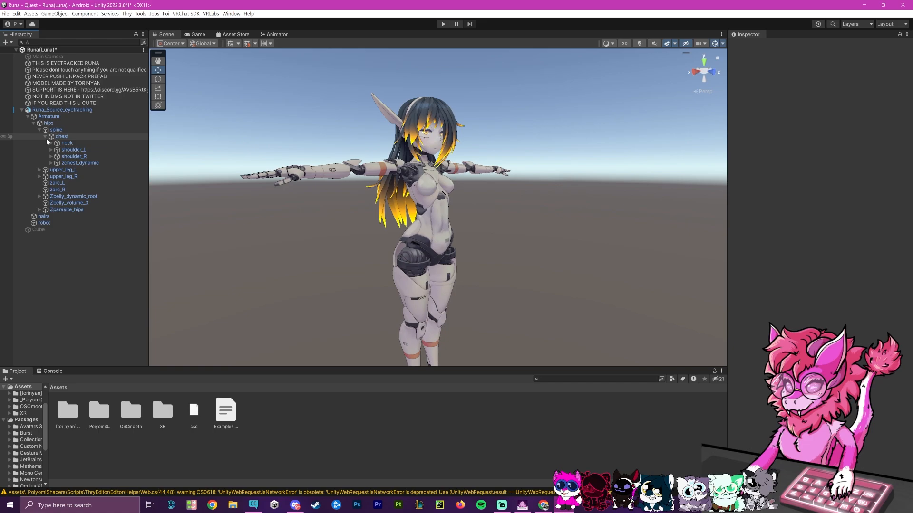
left_click(61, 142)
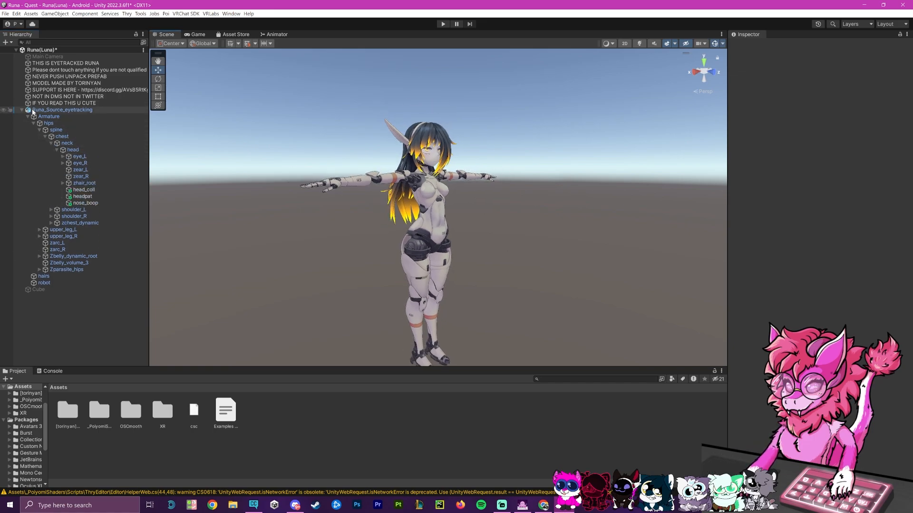
left_click(63, 109)
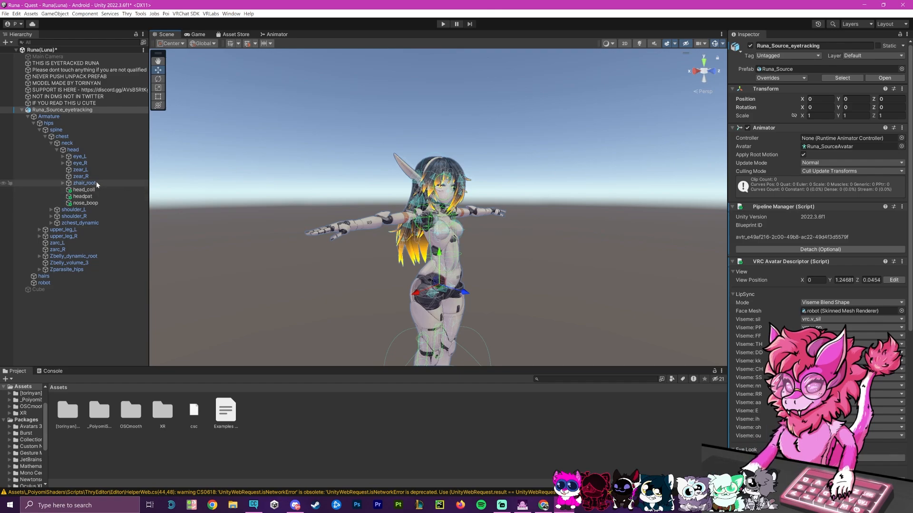
Remove the PhysBone component from the left ear bone zear_L.
left_click(80, 169)
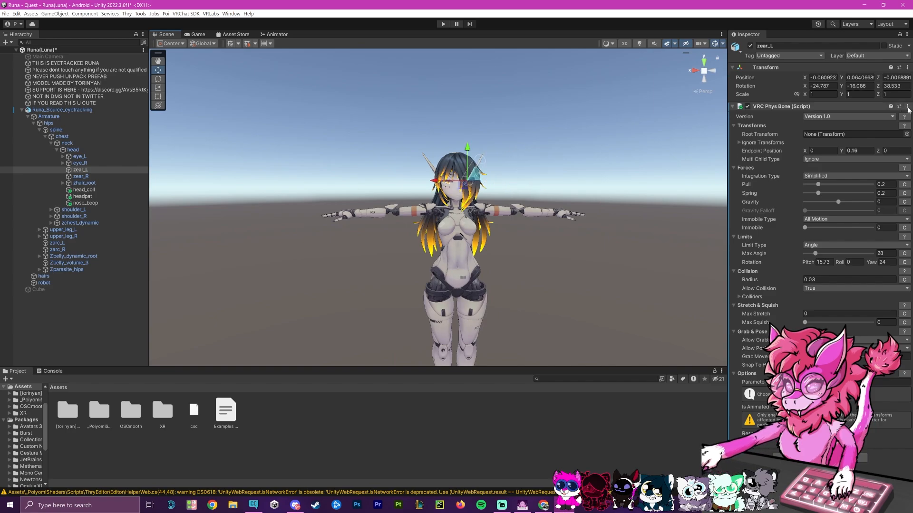
left_click(905, 106)
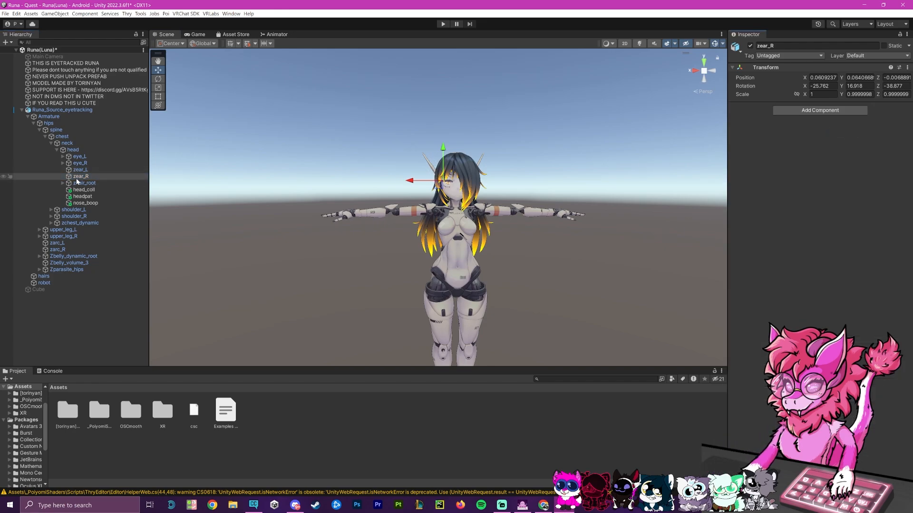
Remove the PhysBone Collider from head_coll and reselect the avatar root.
left_click(72, 150)
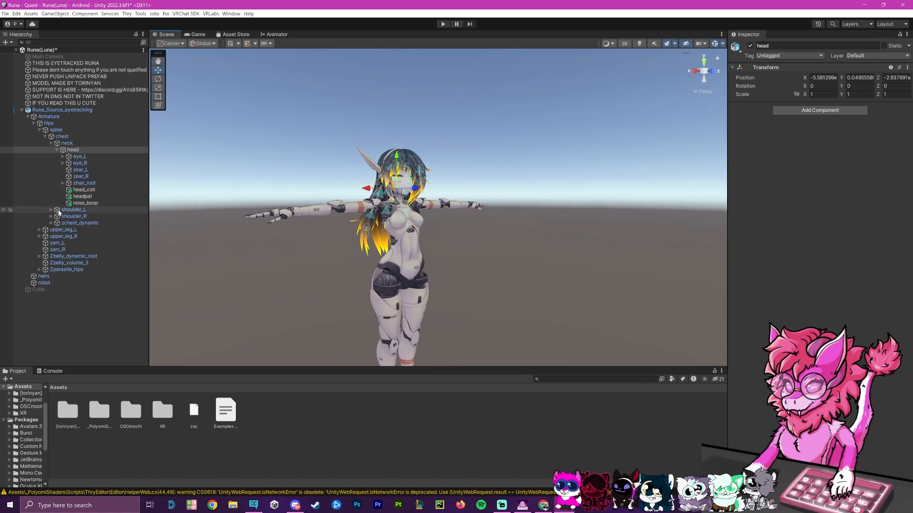
left_click(83, 189)
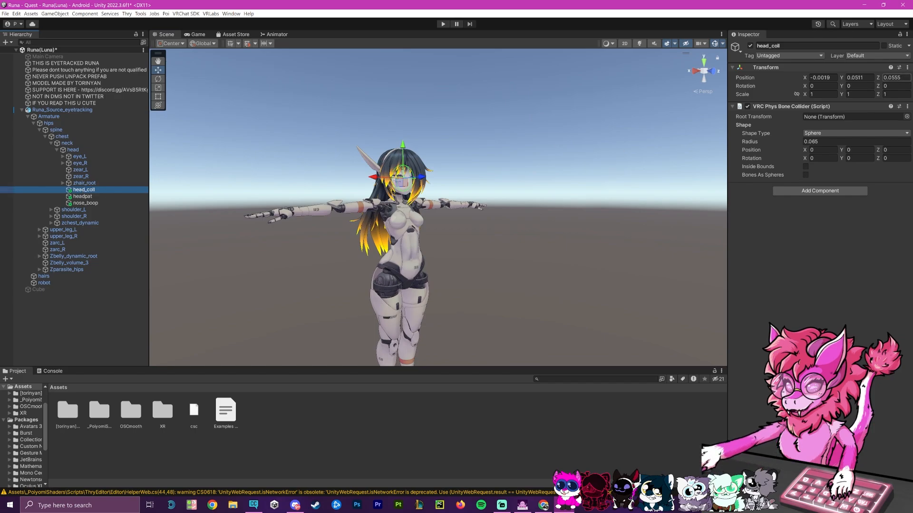
right_click(792, 106)
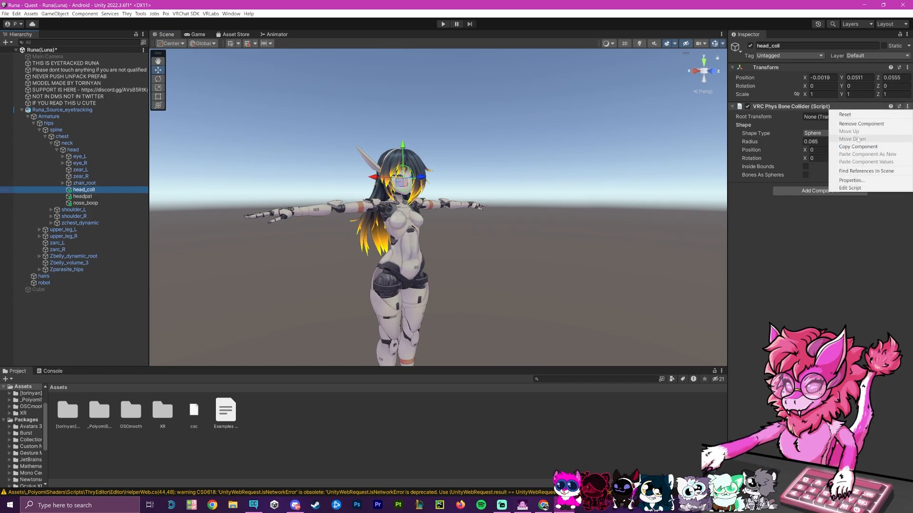
left_click(862, 124)
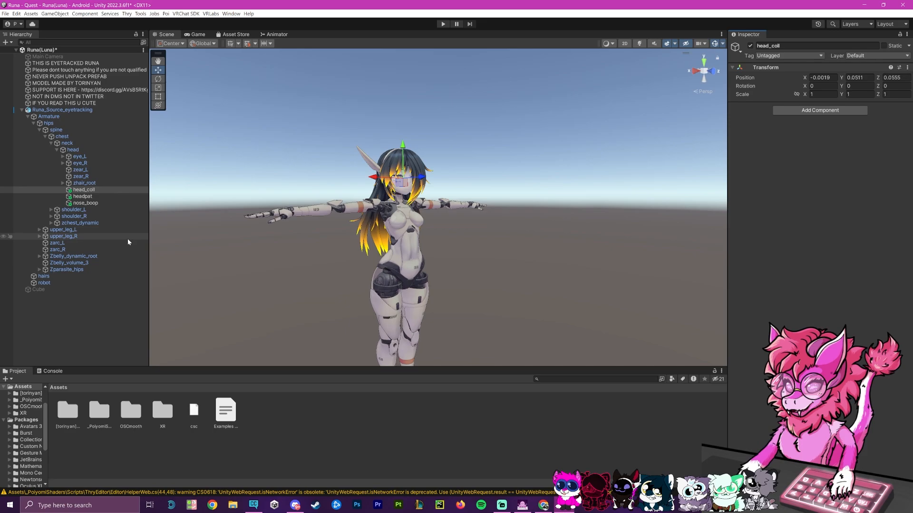
left_click(62, 109)
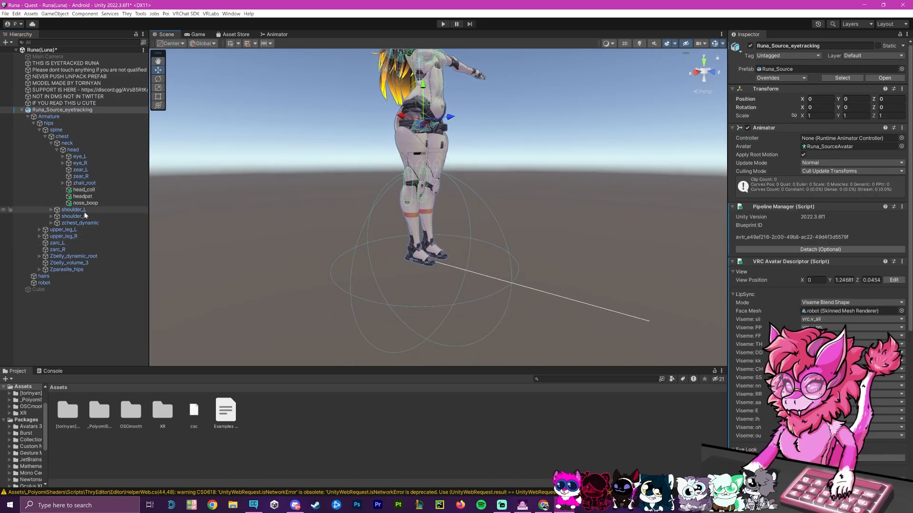
Expand the upper leg bones and remove the VRC PhysBone from zplap_02_R, then select zplap_01_L.
left_click(62, 229)
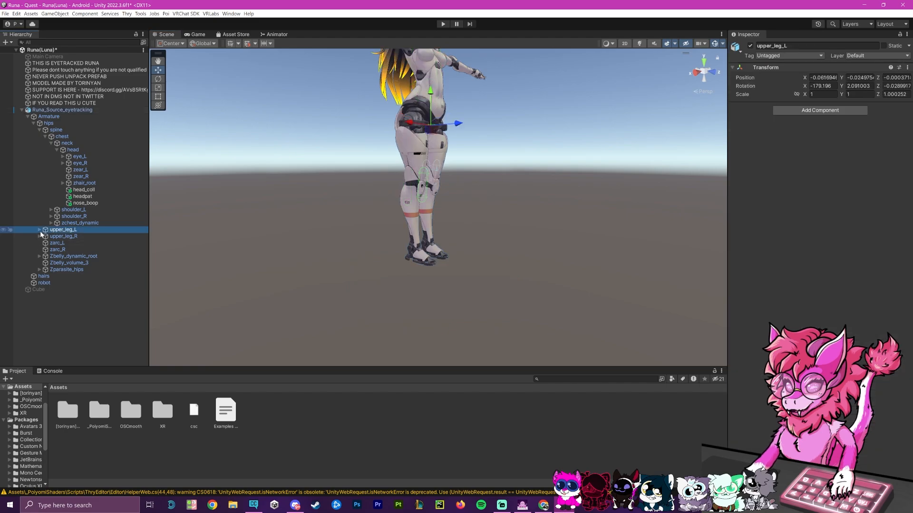
left_click(39, 229)
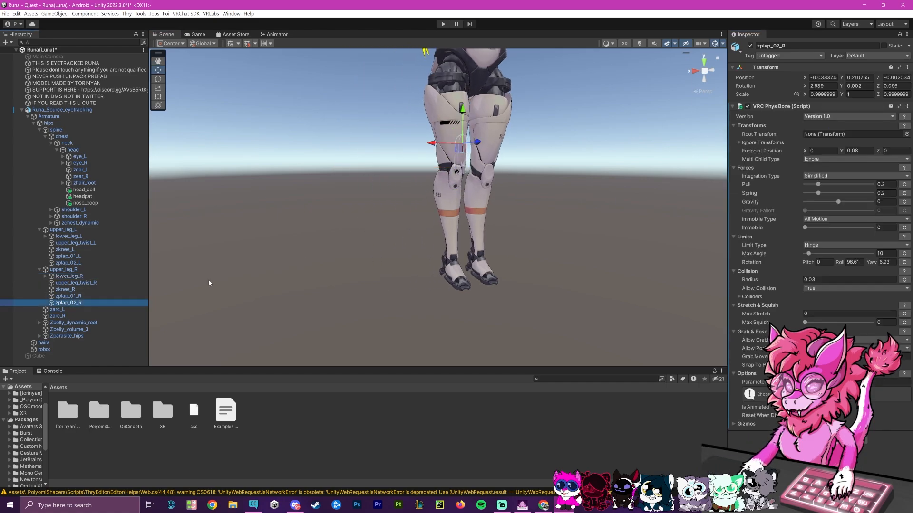
left_click(68, 296)
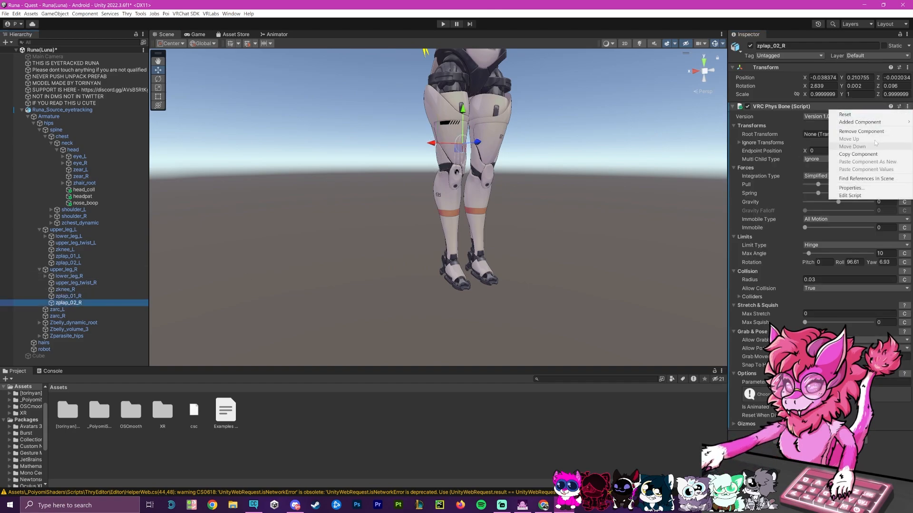
left_click(69, 263)
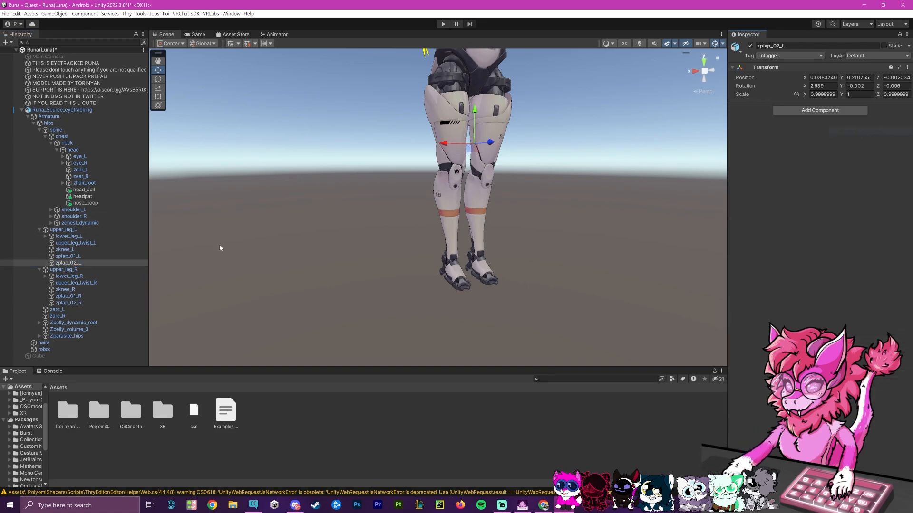
left_click(68, 257)
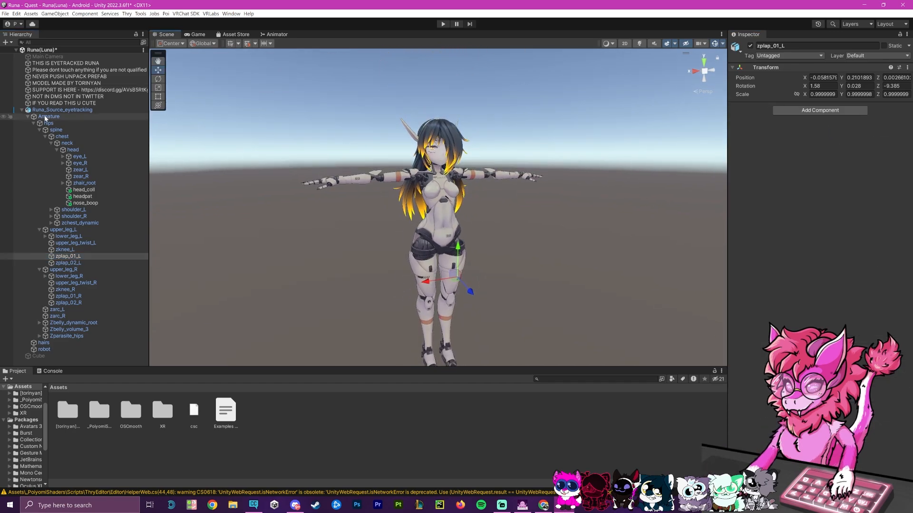
left_click(185, 13)
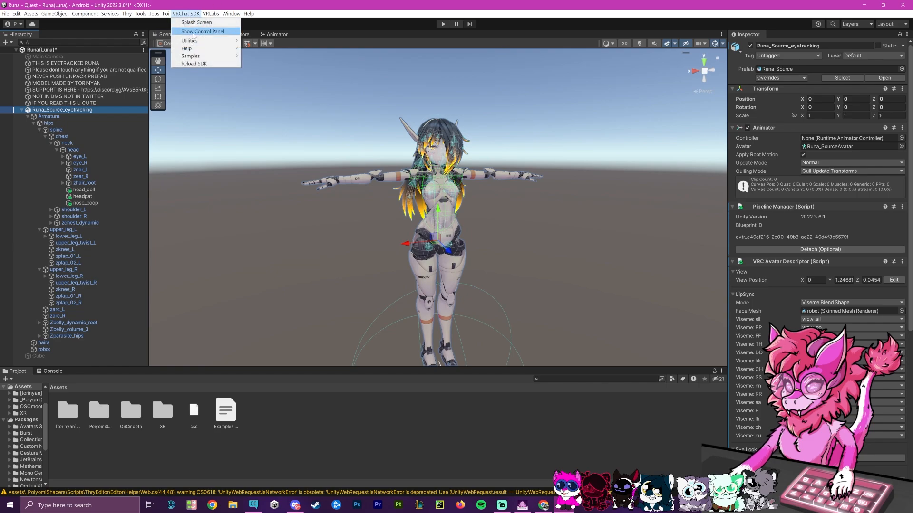
left_click(202, 31)
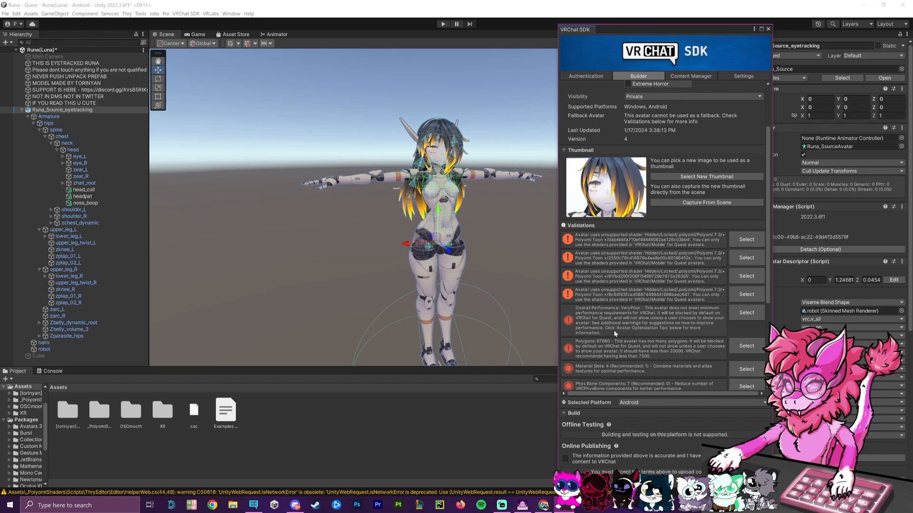
mouse_move(622, 301)
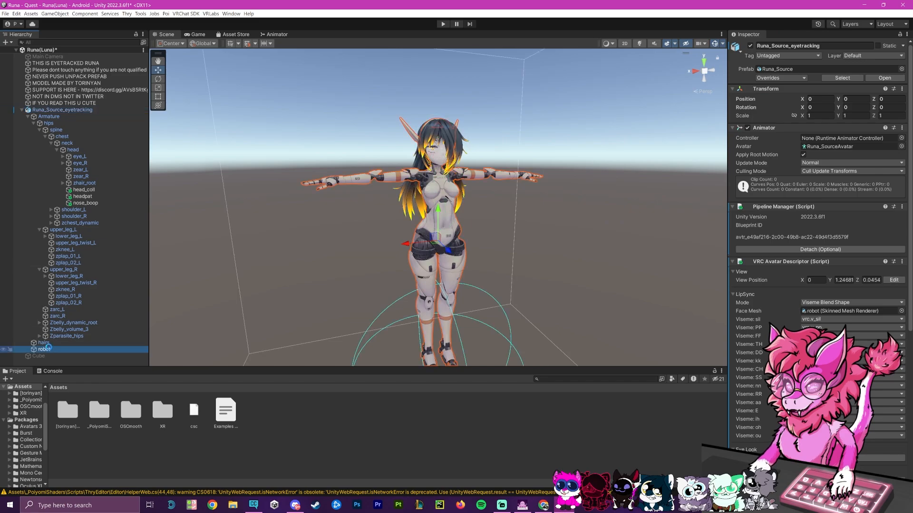
Set the robot mesh's facials material shader to VRChat/Mobile/Toon Lit.
left_click(42, 349)
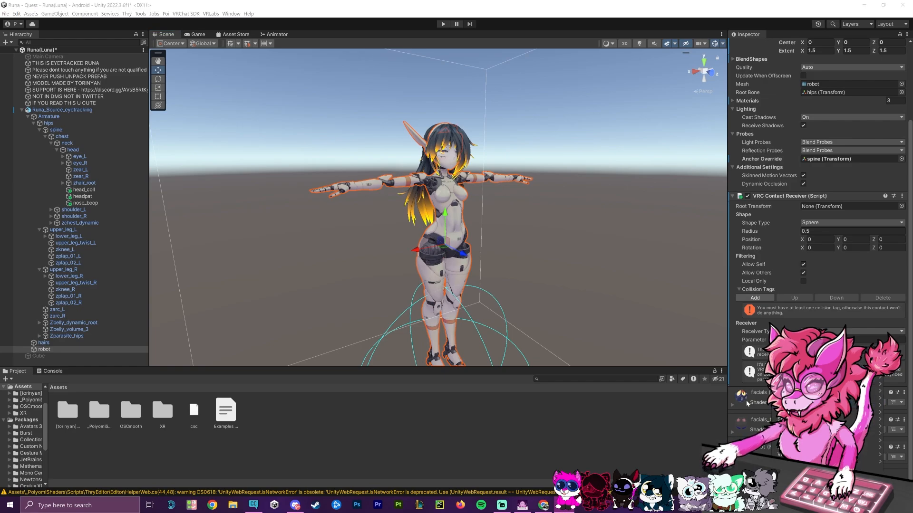
scroll("down", 3)
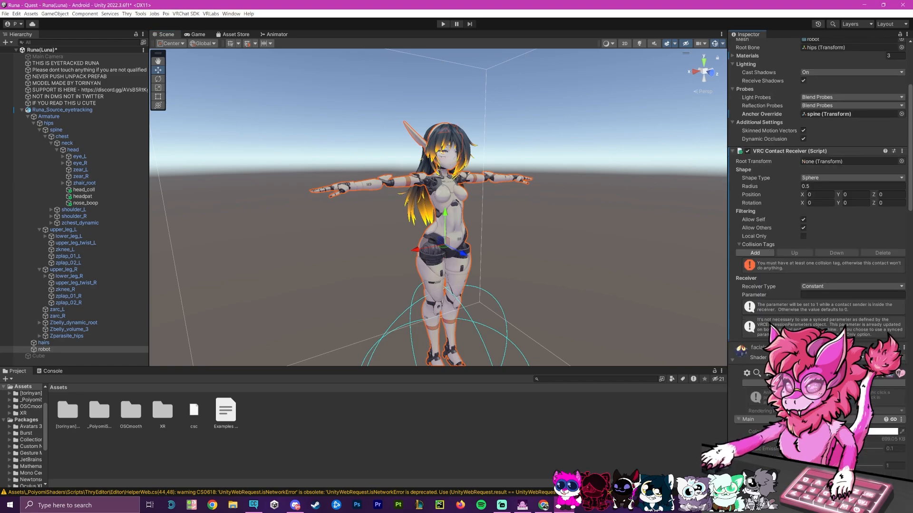
left_click(143, 101)
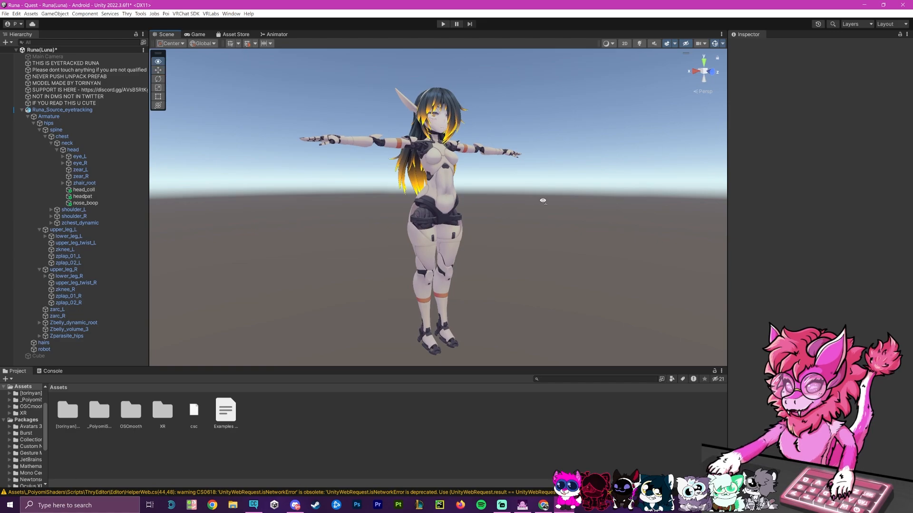
left_click(43, 350)
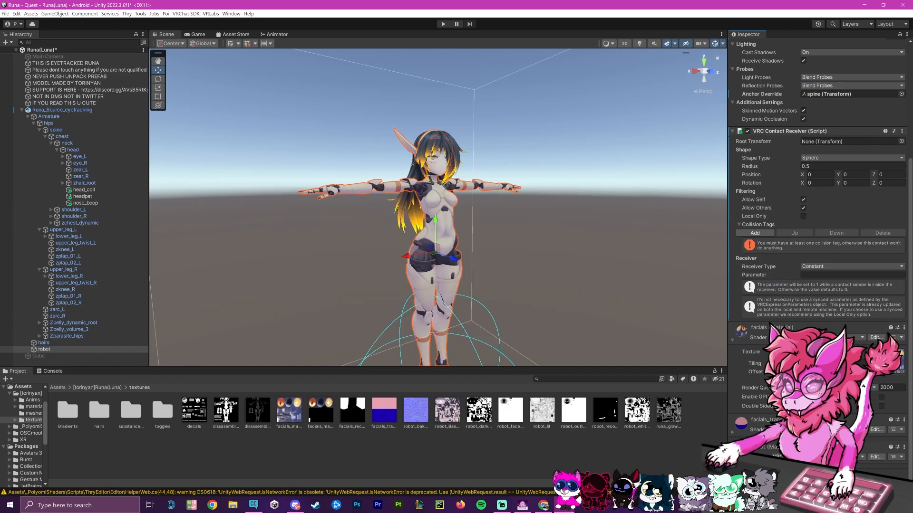
scroll("down", 3)
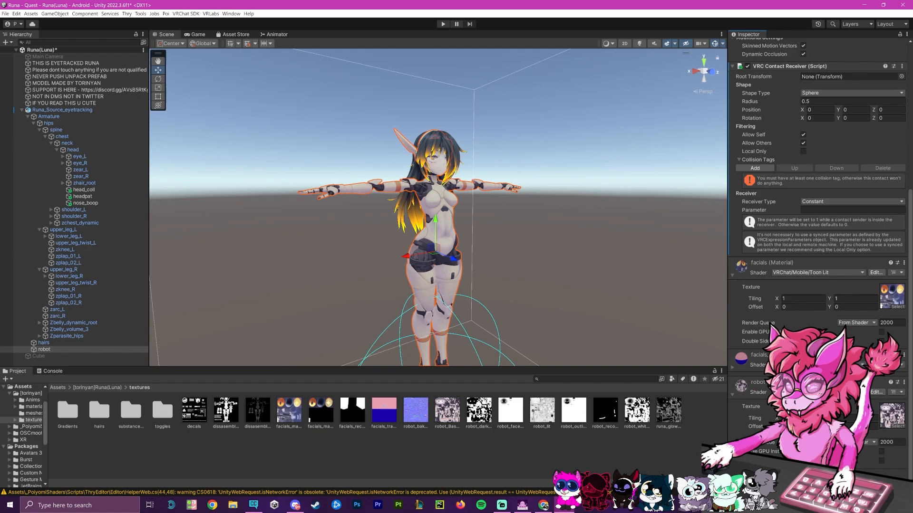
Keep the facials base color texture's Max Size at 1024.
scroll("down", 3)
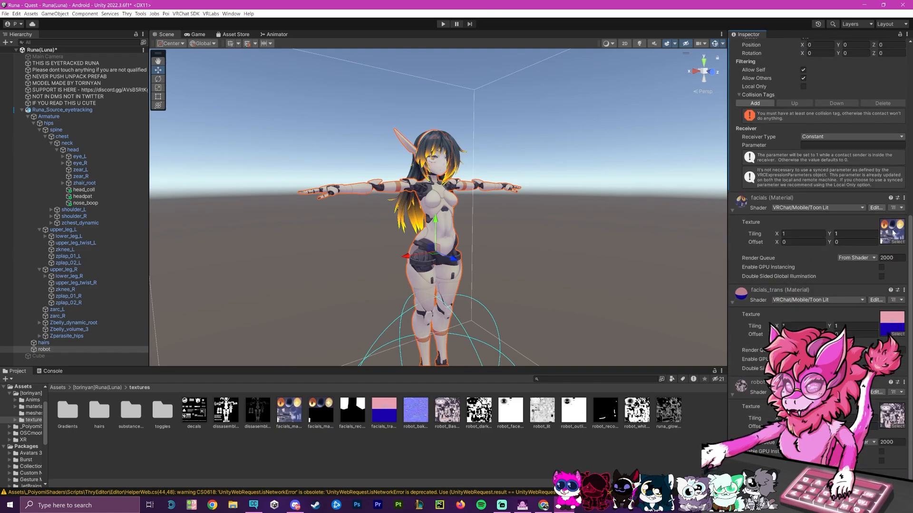
mouse_move(286, 410)
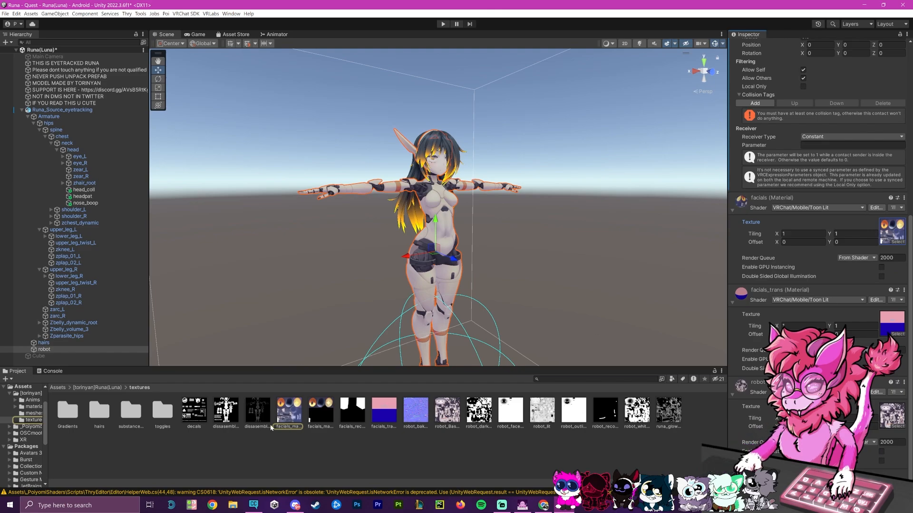
left_click(287, 410)
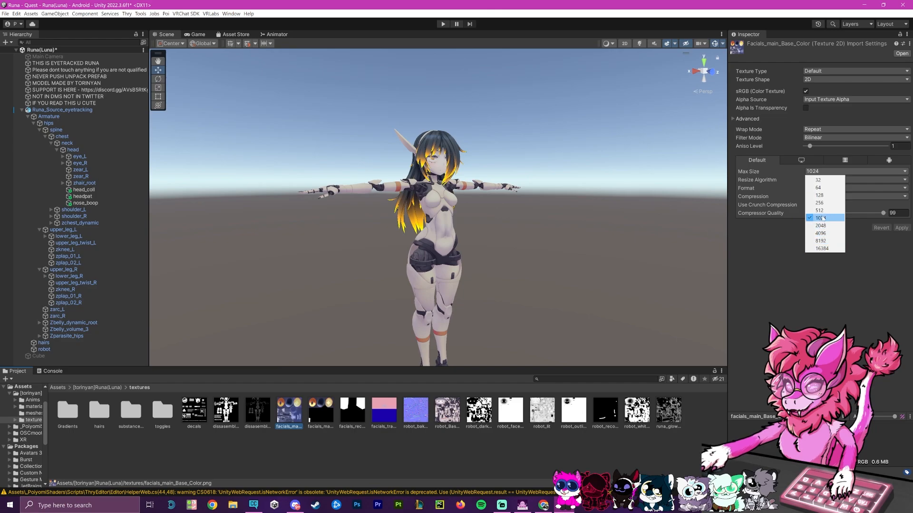
left_click(820, 218)
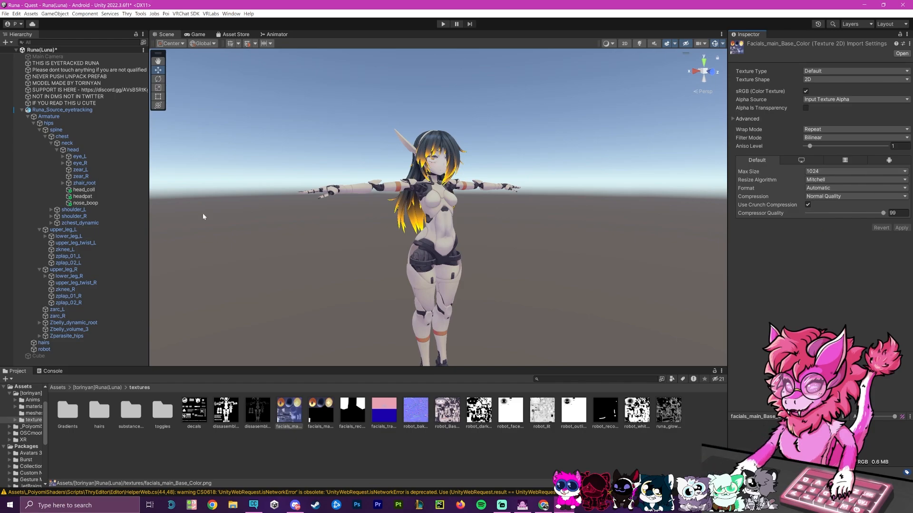
Set the robot_Base_Color texture's Max Size to 2048 instead of 4096.
left_click(48, 116)
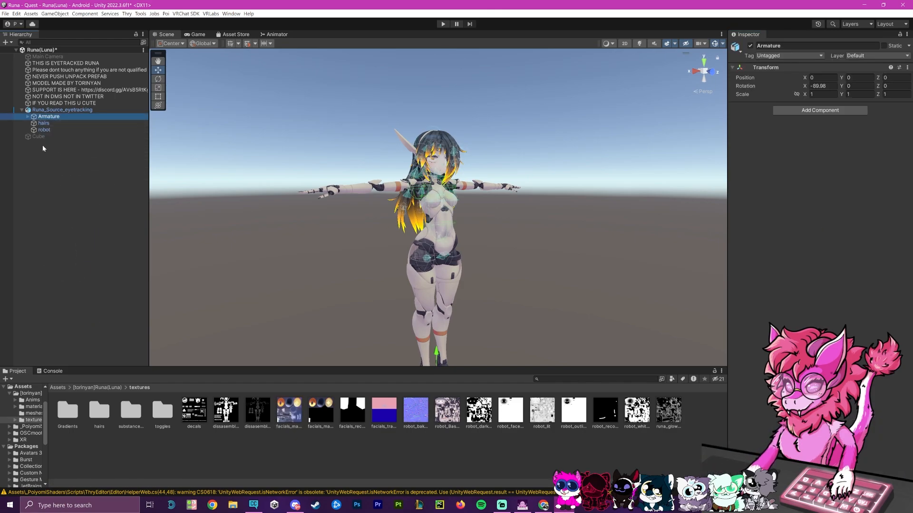
left_click(44, 130)
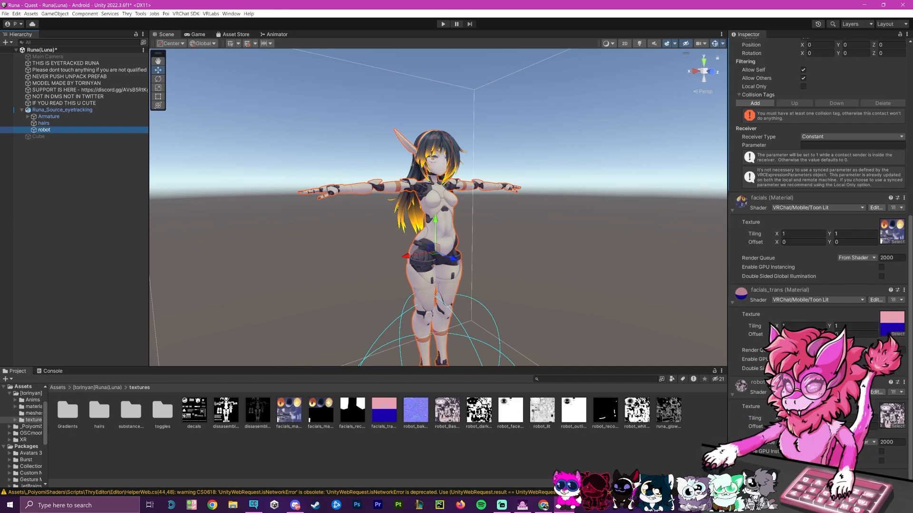
left_click(446, 410)
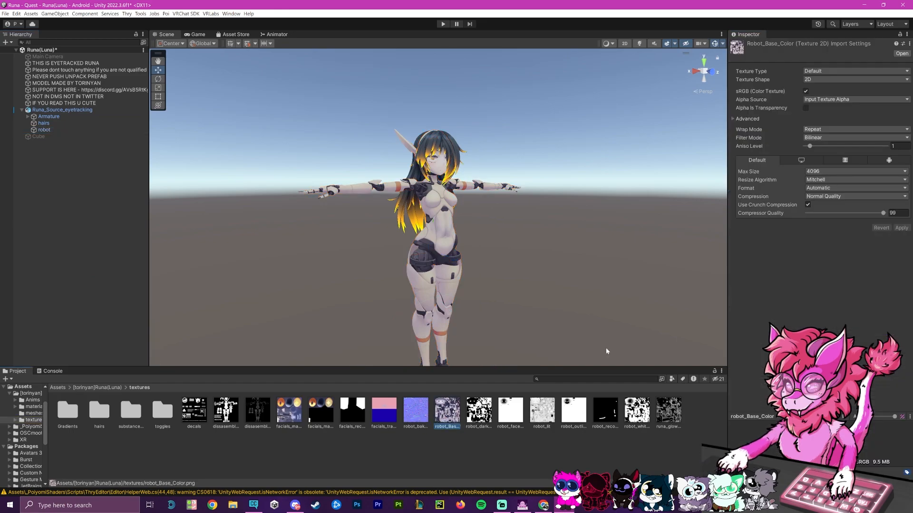
left_click(853, 171)
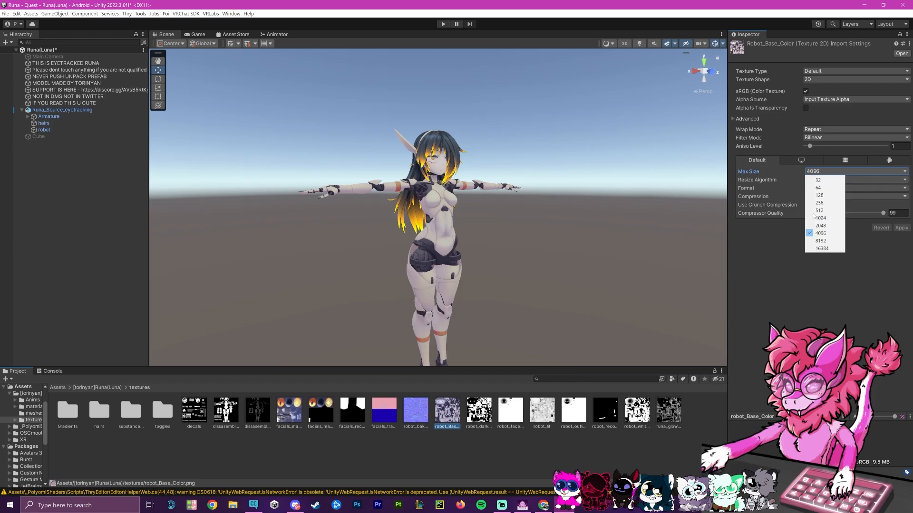
mouse_move(821, 225)
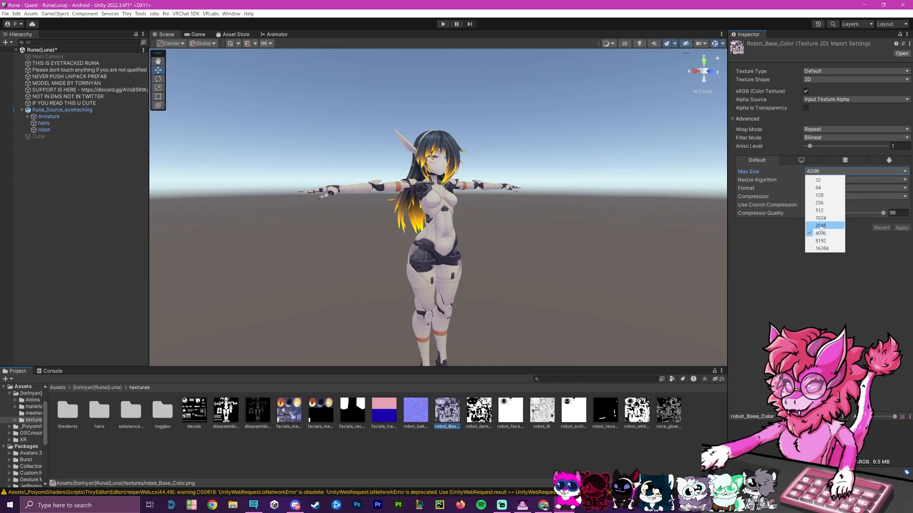
left_click(819, 225)
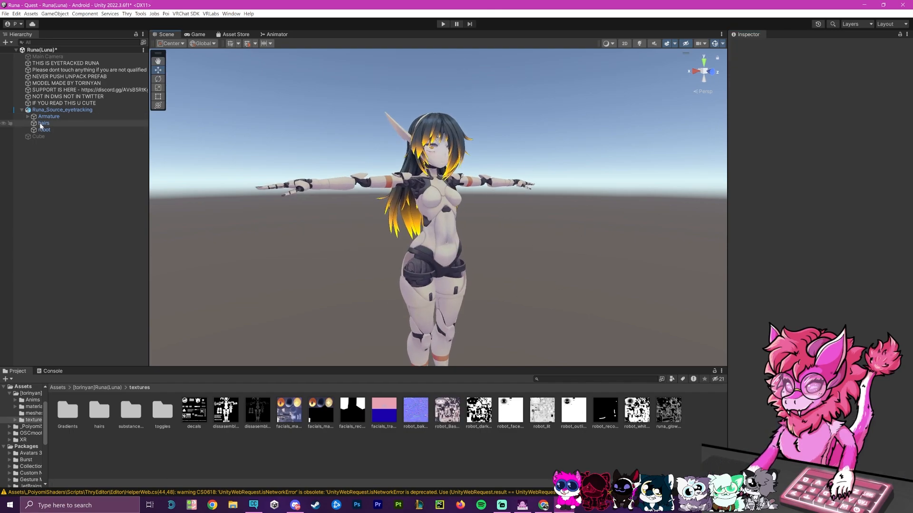
Put the hairs material on VRChat/Mobile/Standard Lite and tint its albedo pink.
left_click(44, 123)
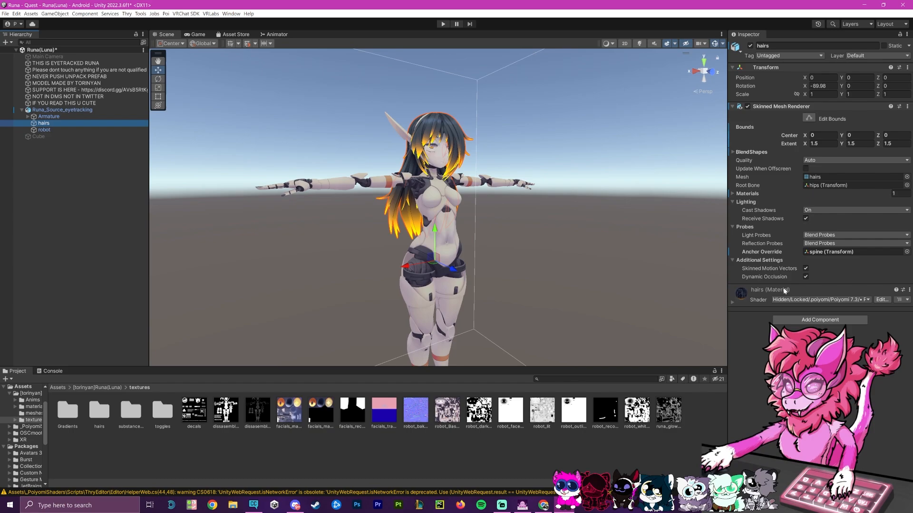
left_click(821, 299)
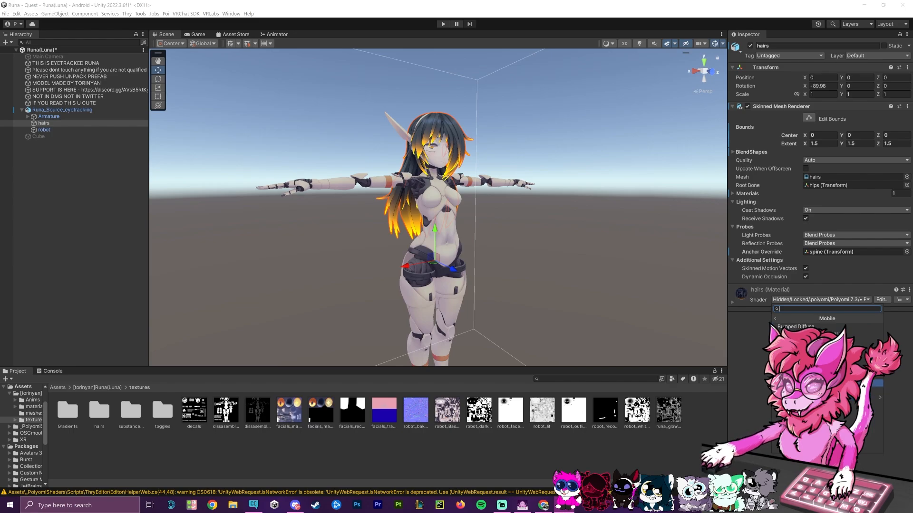
left_click(826, 327)
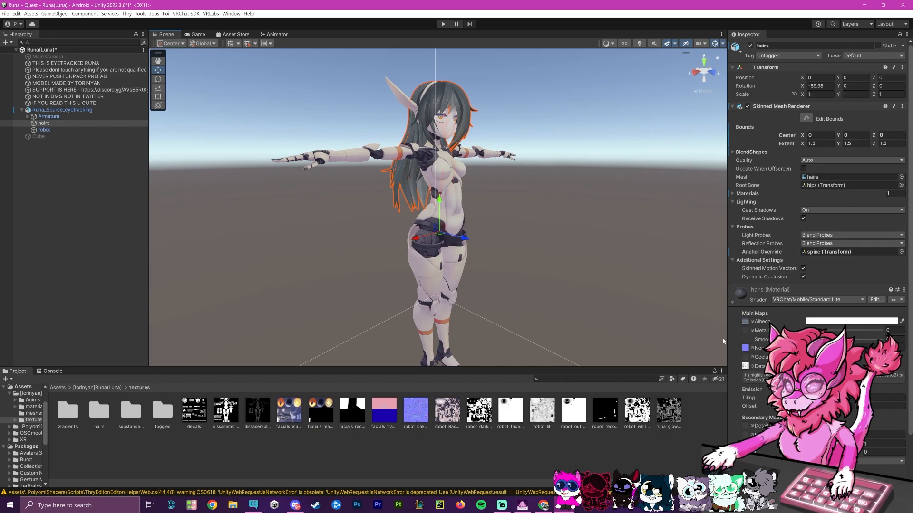
left_click(745, 348)
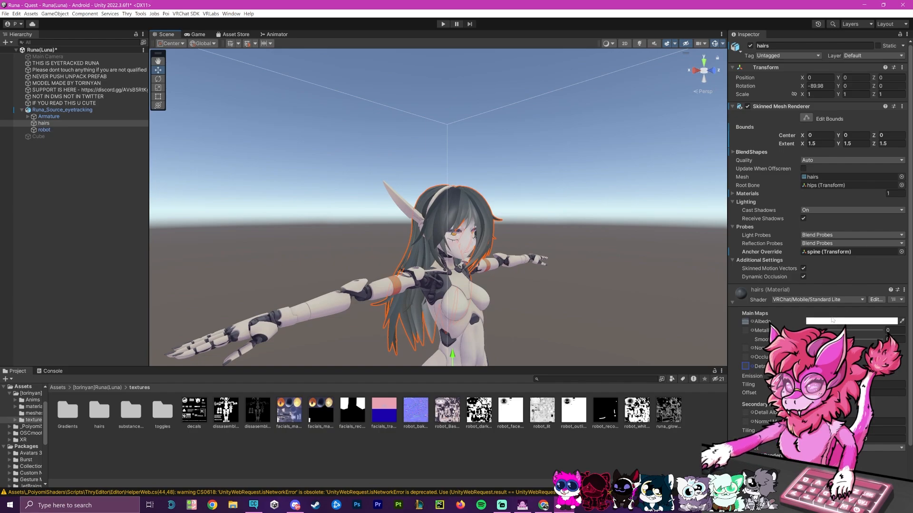
left_click(850, 321)
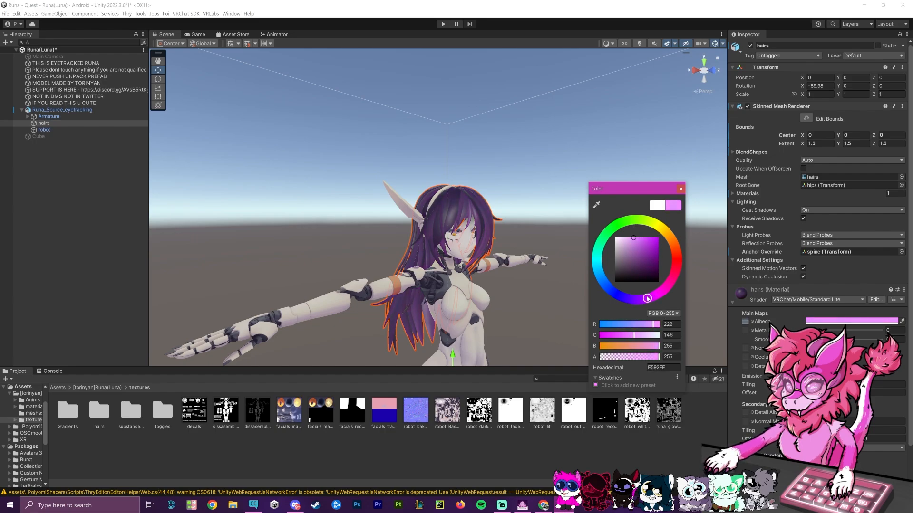
left_click(662, 290)
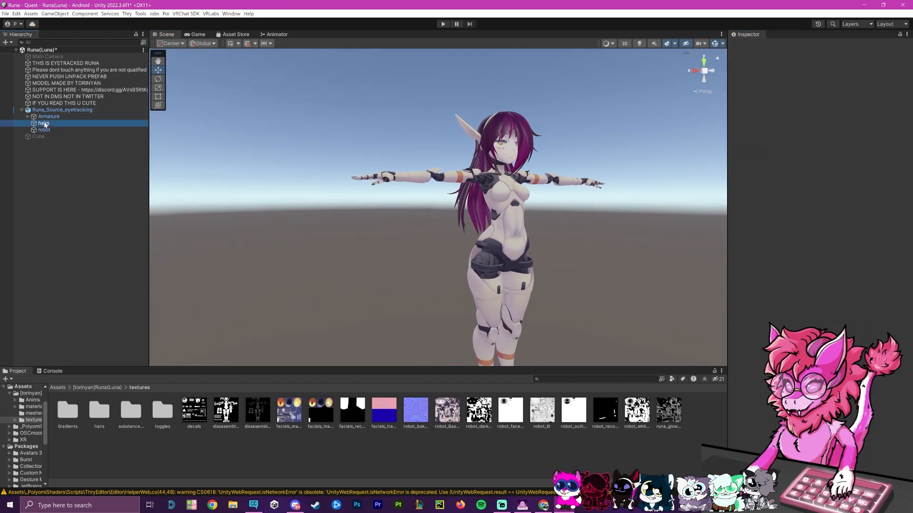
Accept the terms, Build & Publish the avatar for Android, then view it on the VRChat website.
left_click(186, 13)
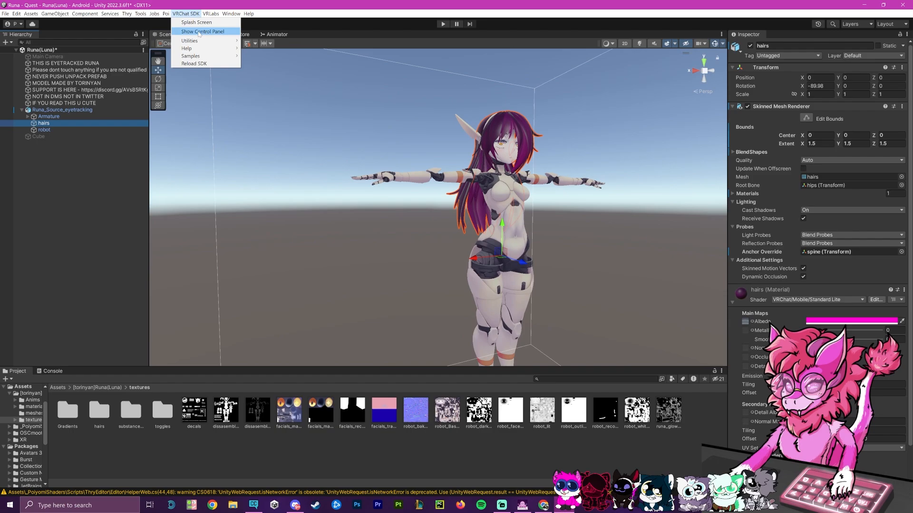
left_click(202, 31)
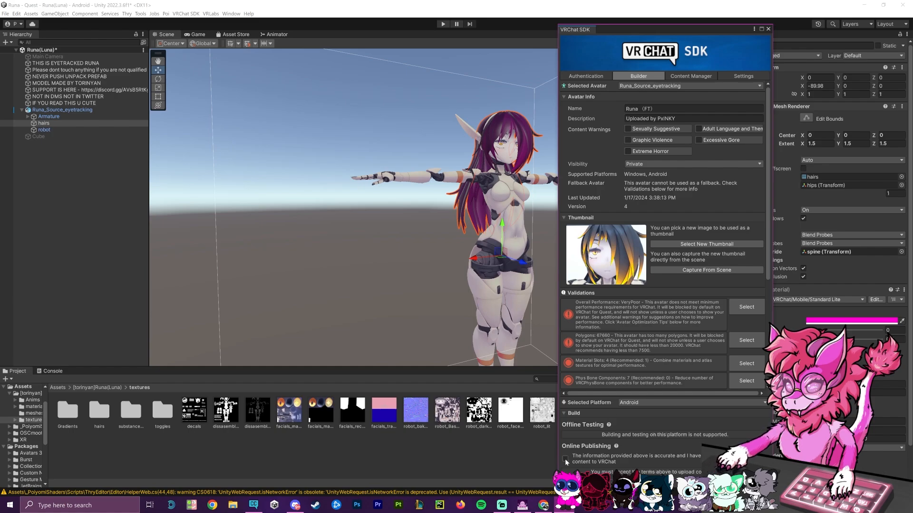
left_click(564, 459)
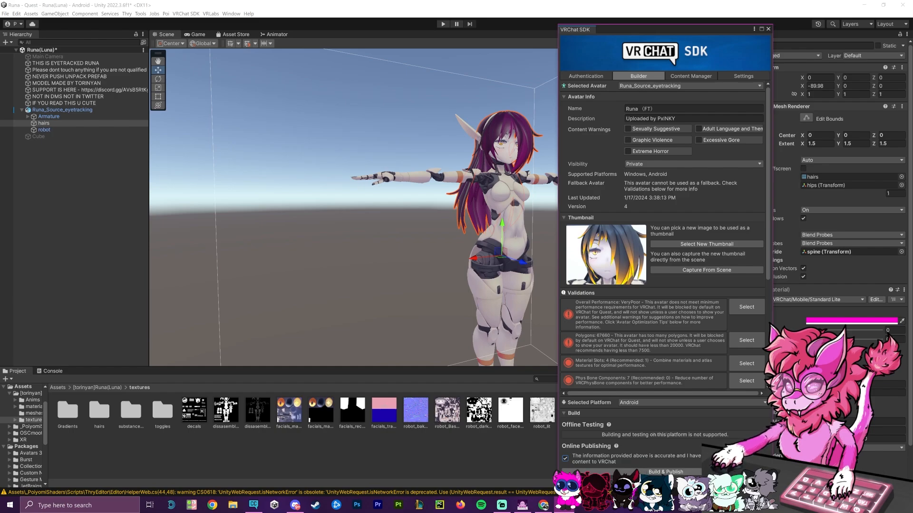
left_click(663, 472)
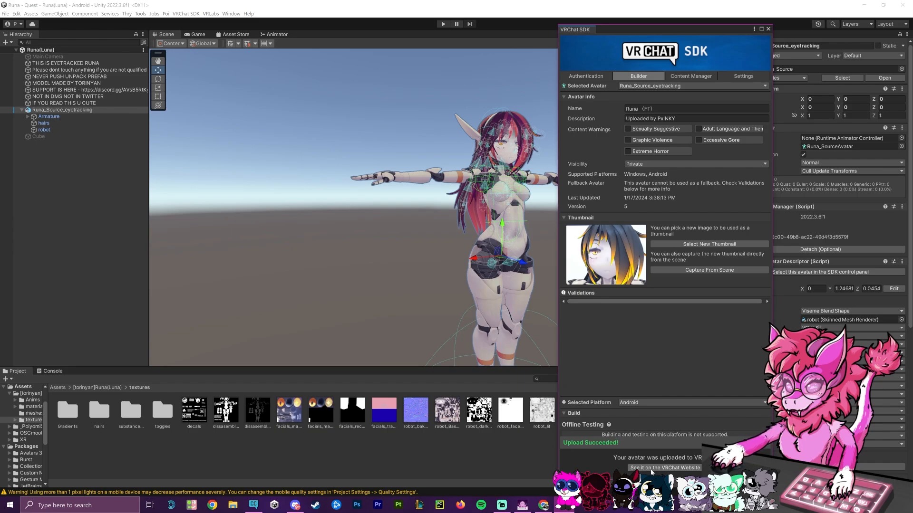
left_click(663, 467)
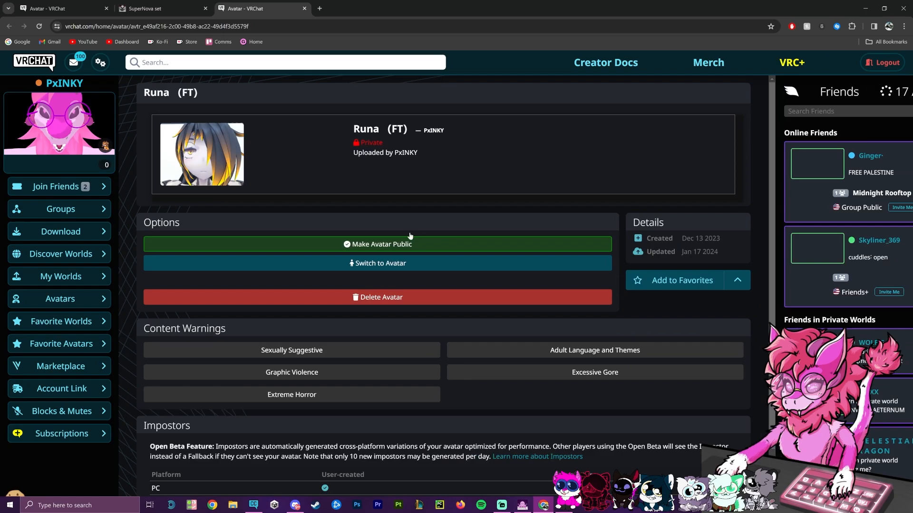
Scroll through Runa (FT)'s private avatar page on vrchat.com.
scroll("down", 3)
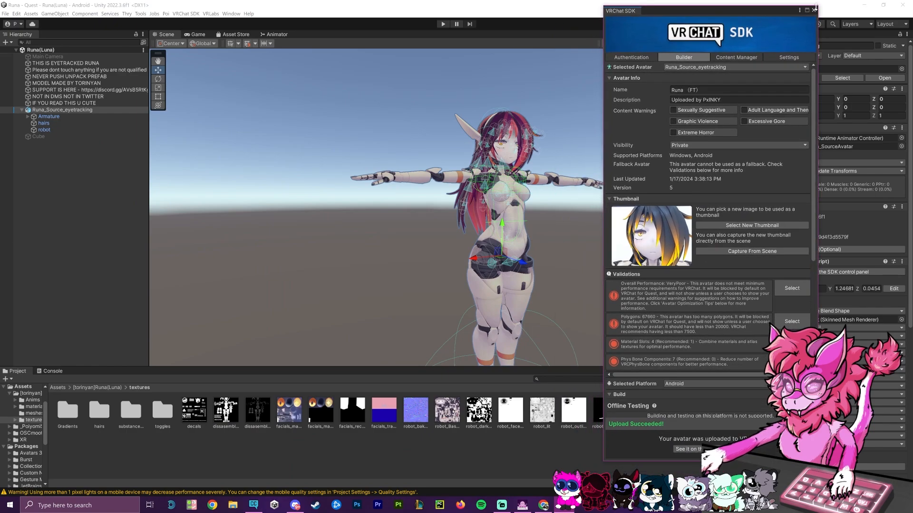
Close the VRChat SDK window, leaving the pink-haired avatar in the scene view.
left_click(814, 11)
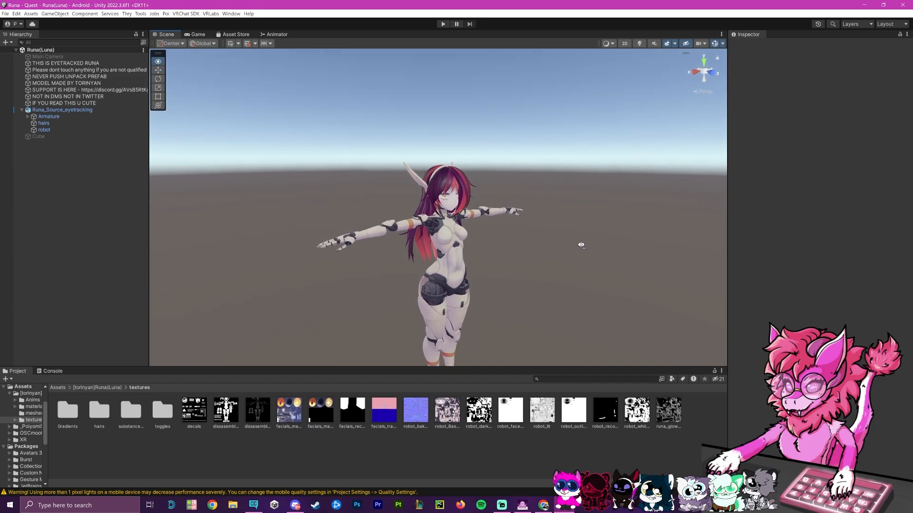
mouse_move(576, 249)
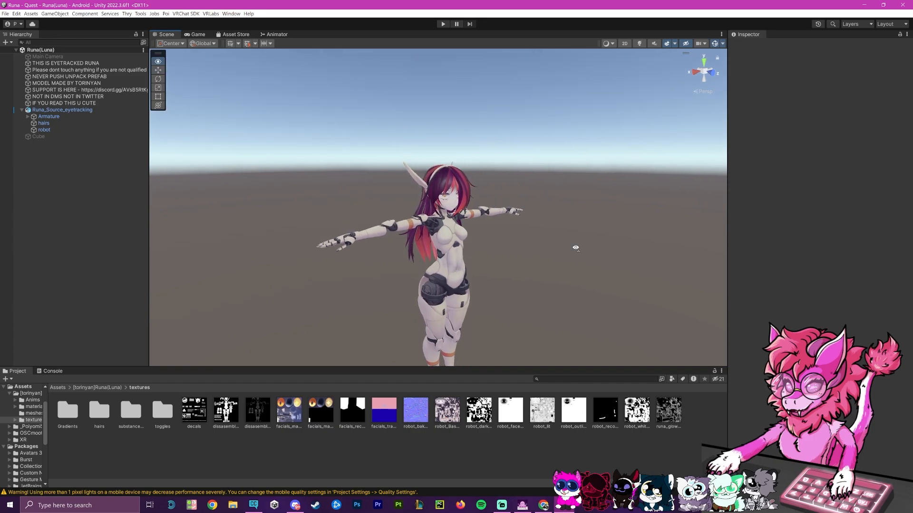